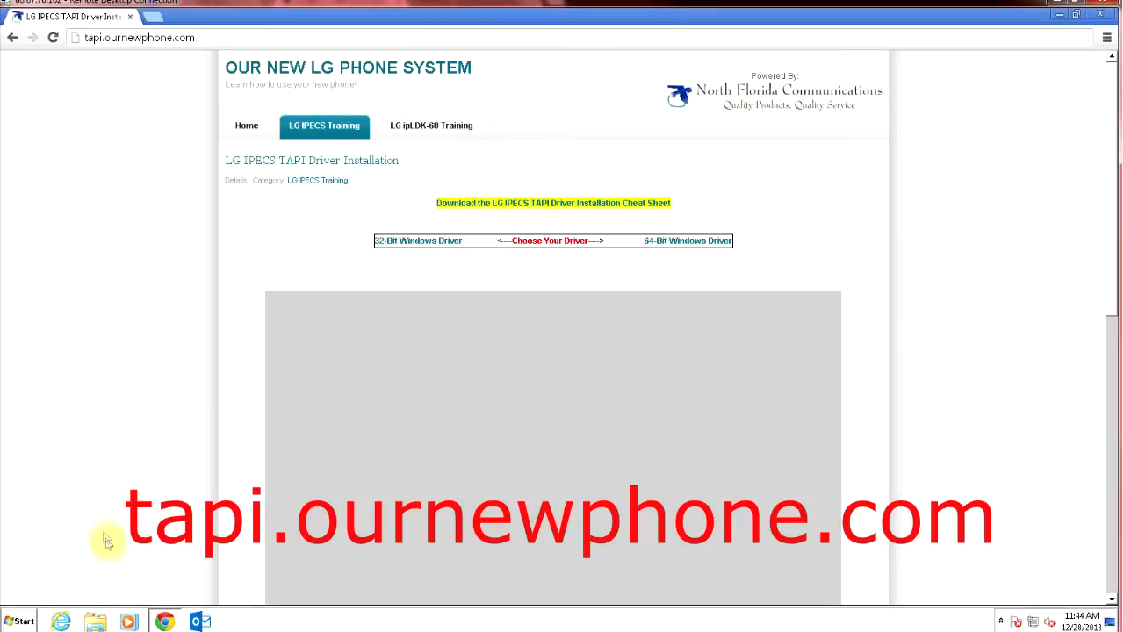
mouse_move(100, 411)
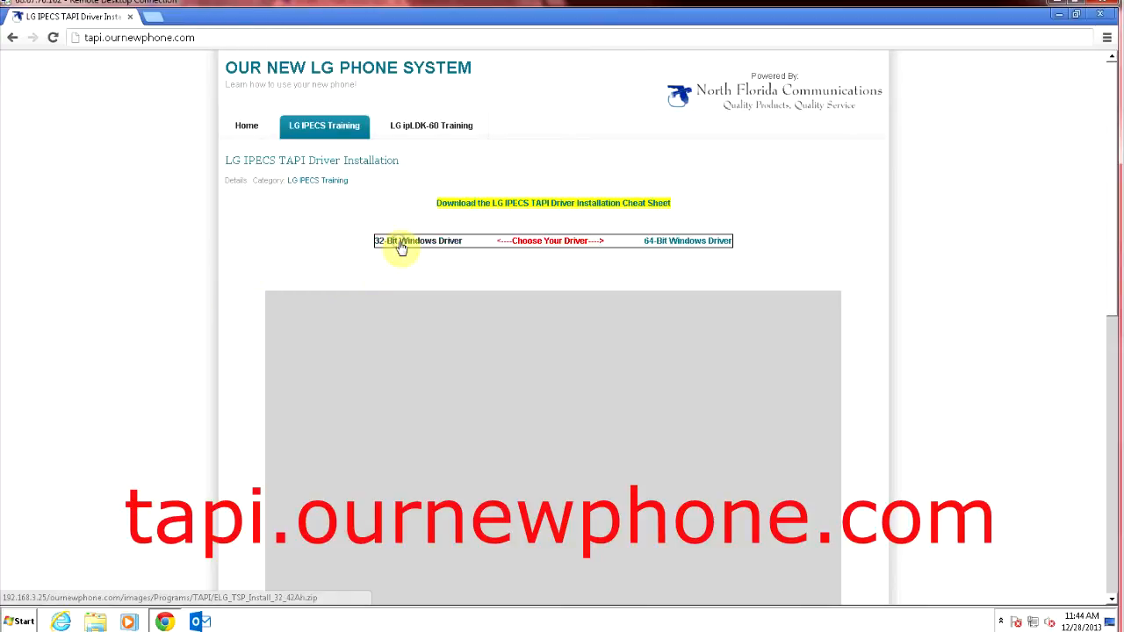
Save the 32-Bit Windows Driver zip from Chrome to the desktop
right_click(403, 241)
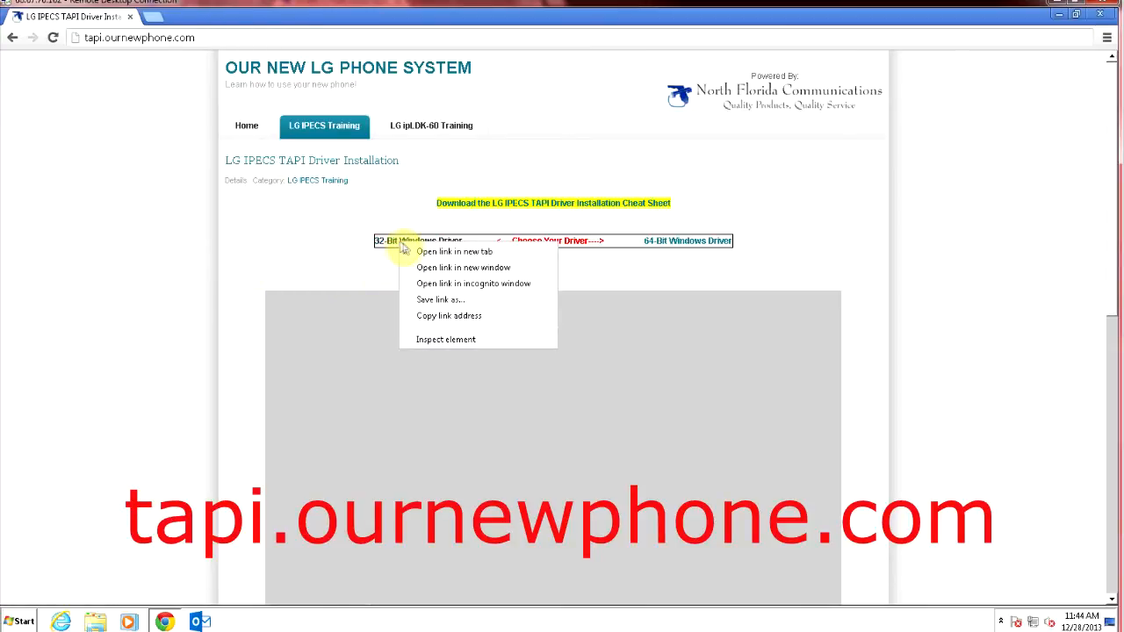
mouse_move(435, 300)
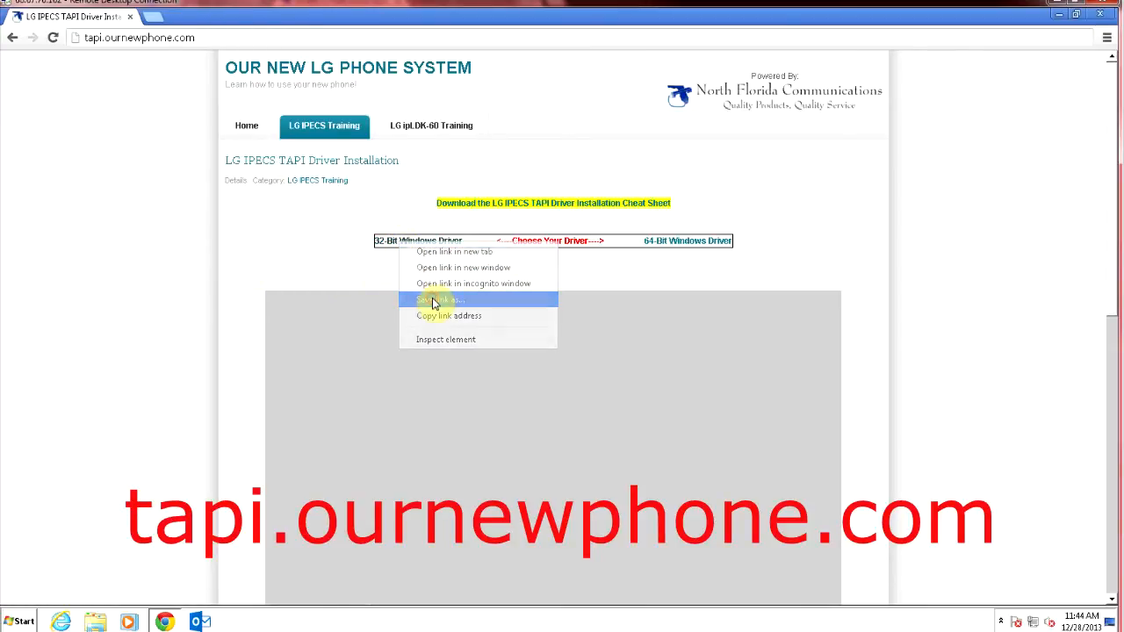
click(435, 299)
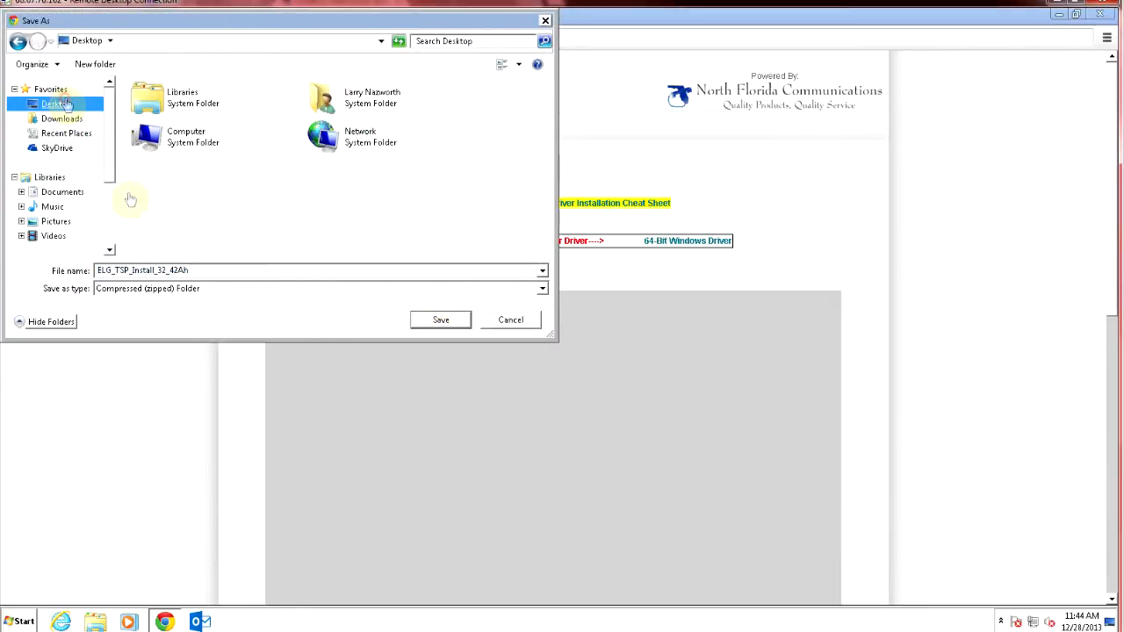
click(440, 320)
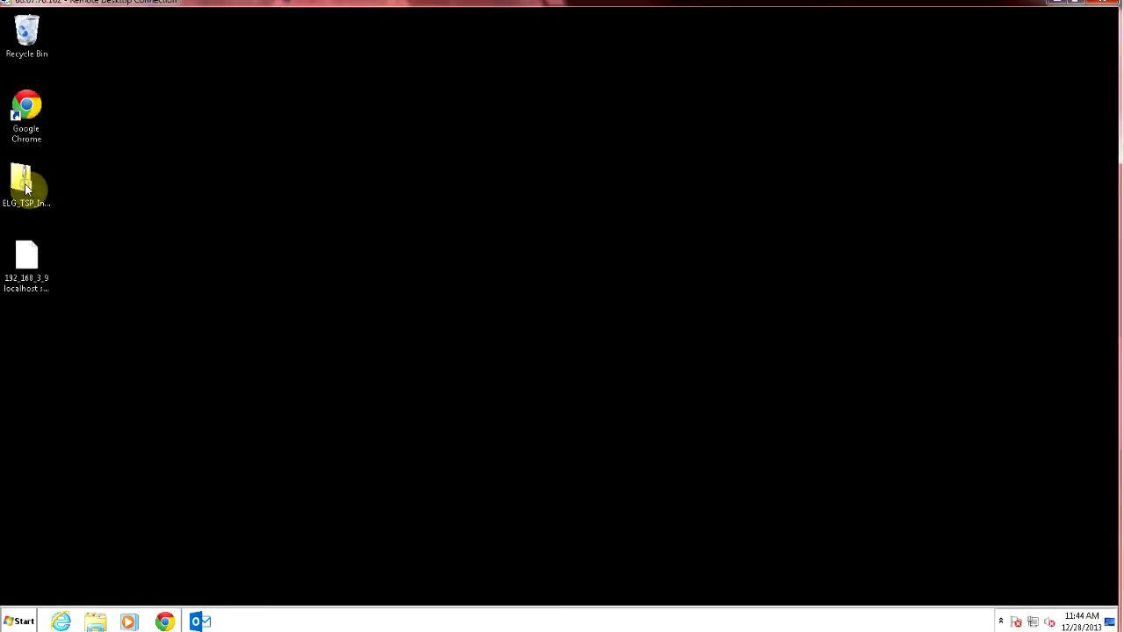
Extract the downloaded driver zip into its own desktop folder
double_click(26, 180)
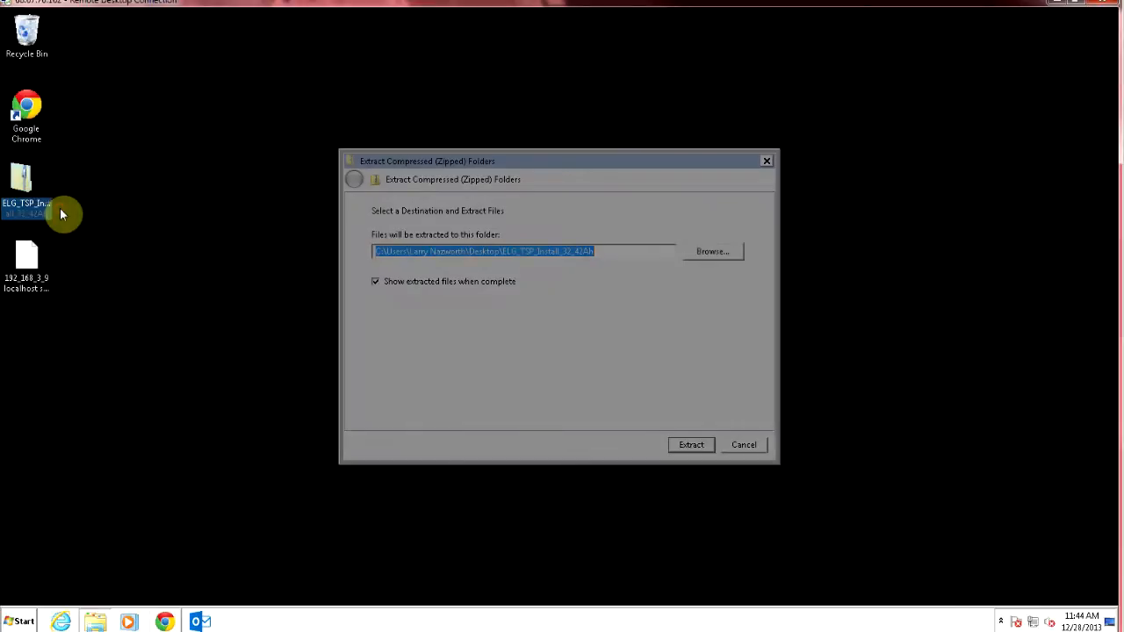
click(691, 445)
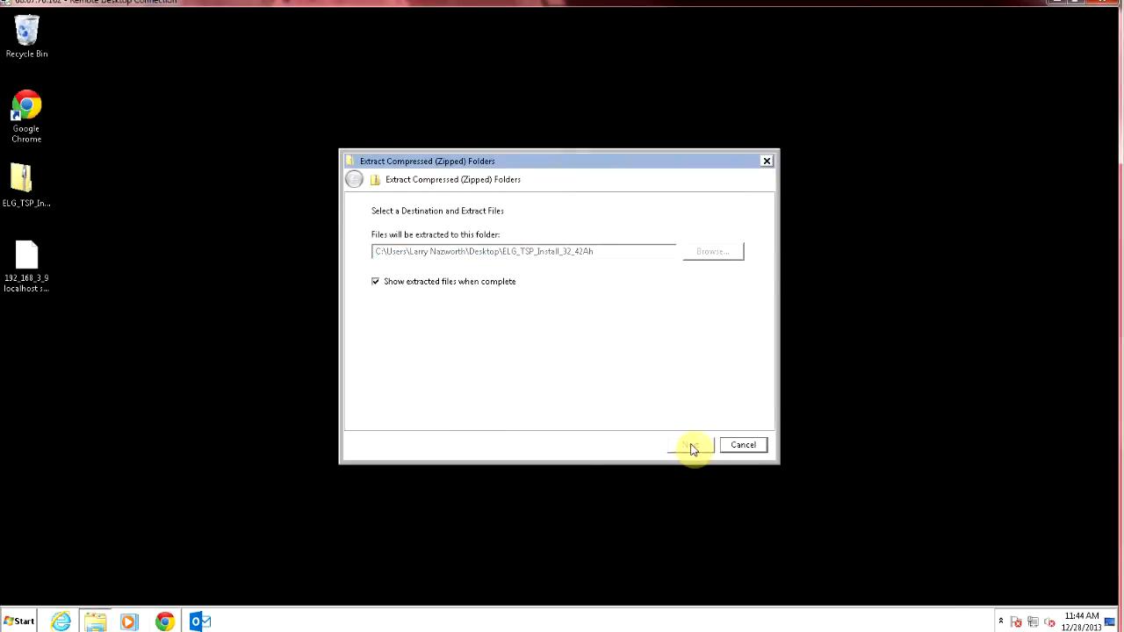
click(691, 445)
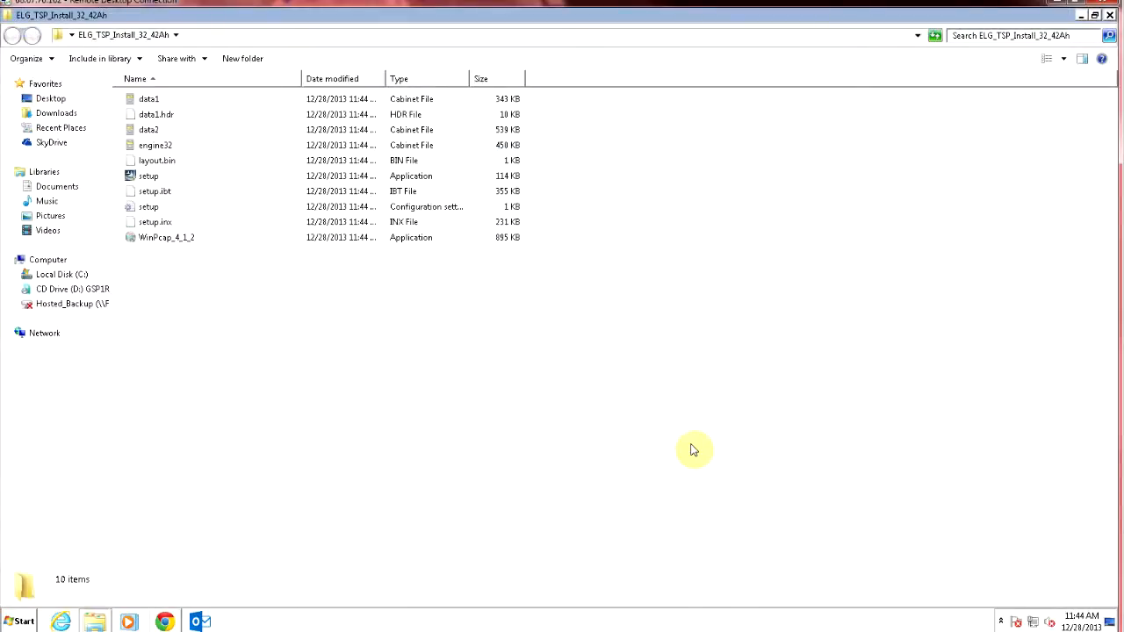
mouse_move(422, 414)
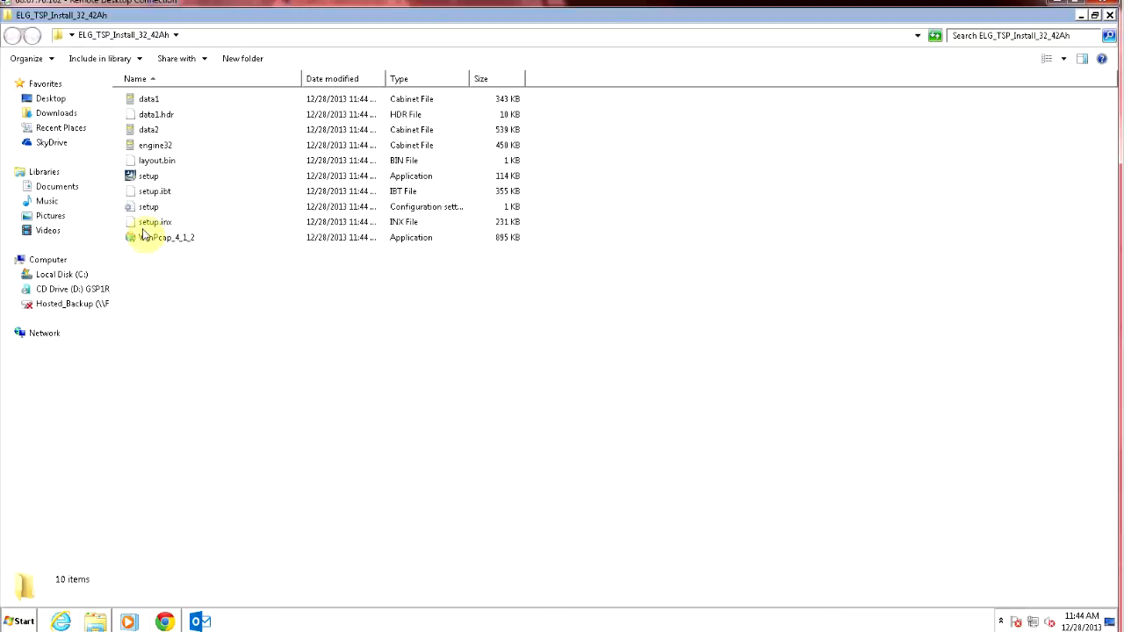
Run setup from ELG_TSP_Install_32_42Ah, approve User Account Control, and pass the welcome page
click(147, 175)
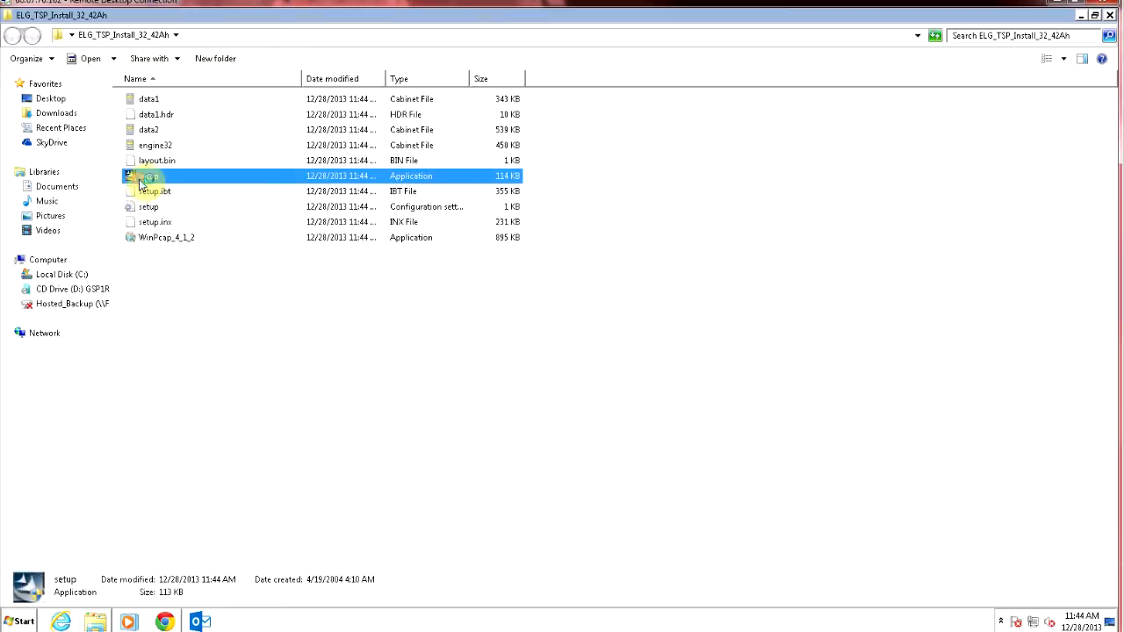
double_click(145, 176)
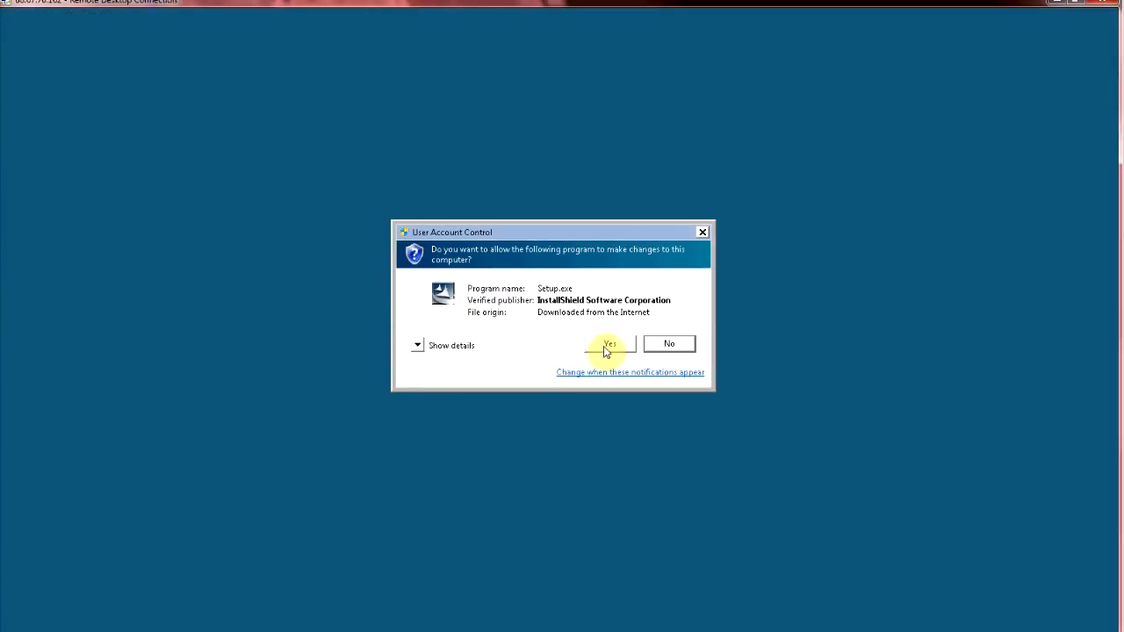
click(610, 344)
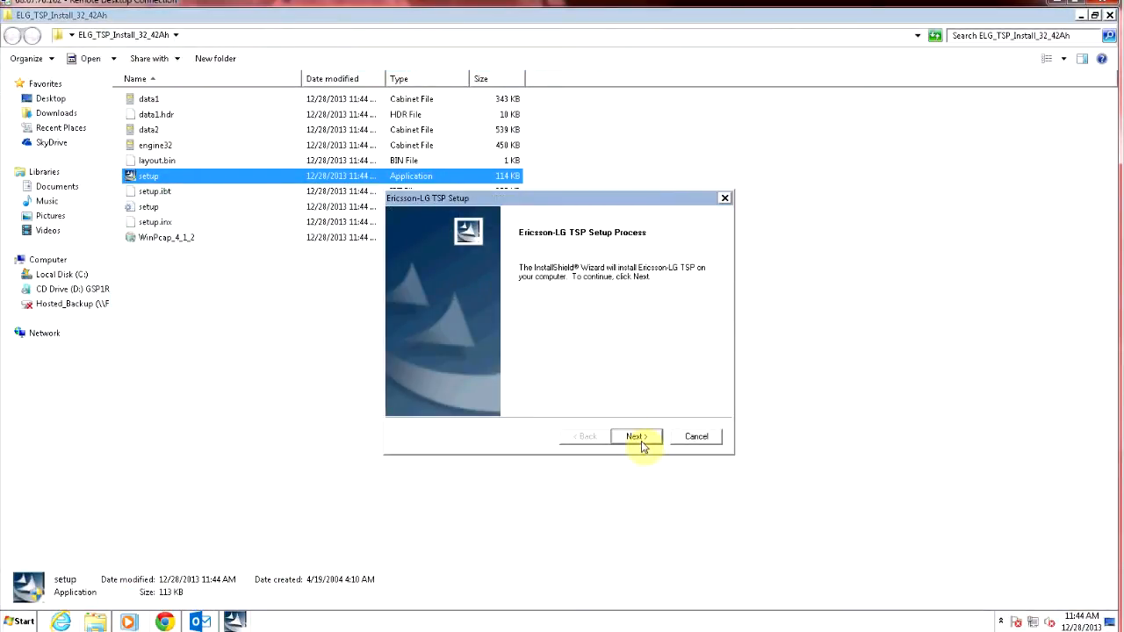
click(636, 436)
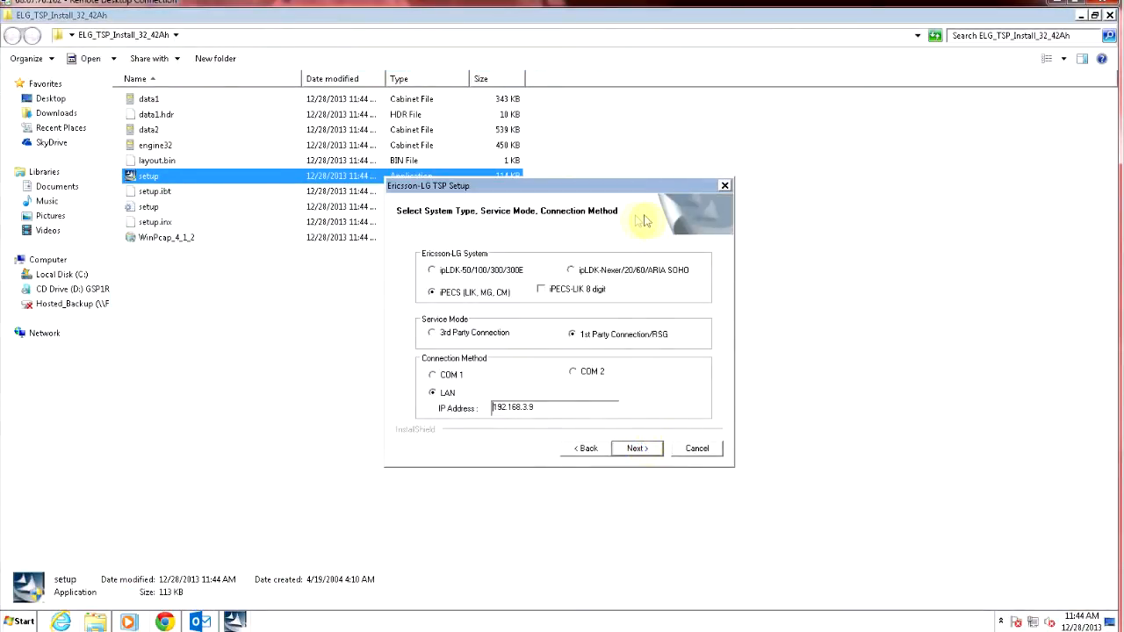
mouse_move(456, 295)
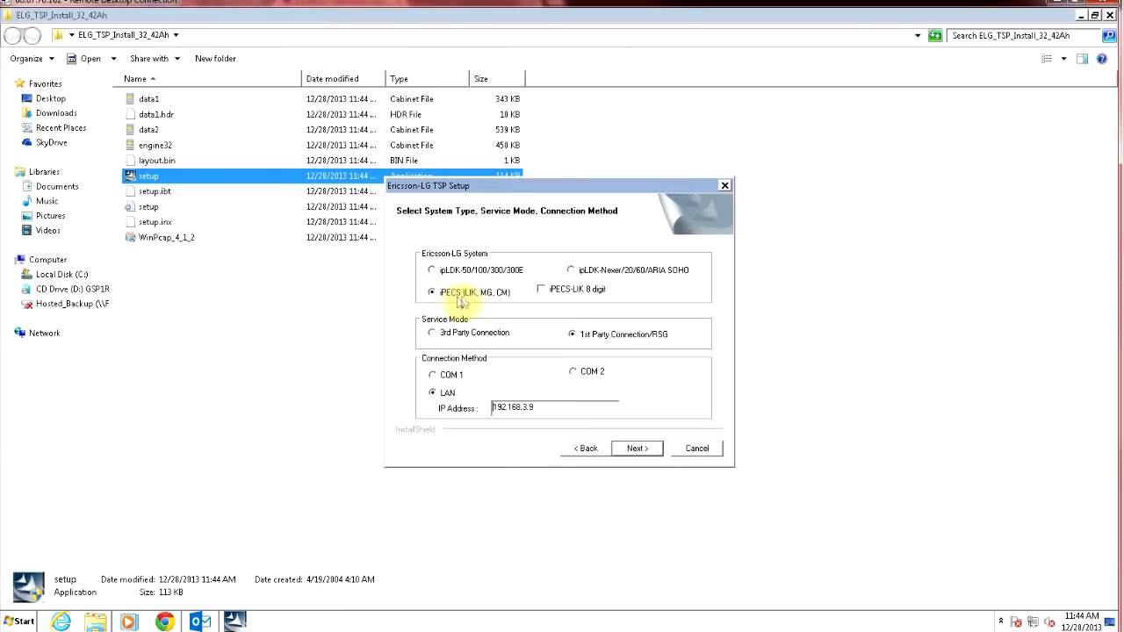
mouse_move(497, 305)
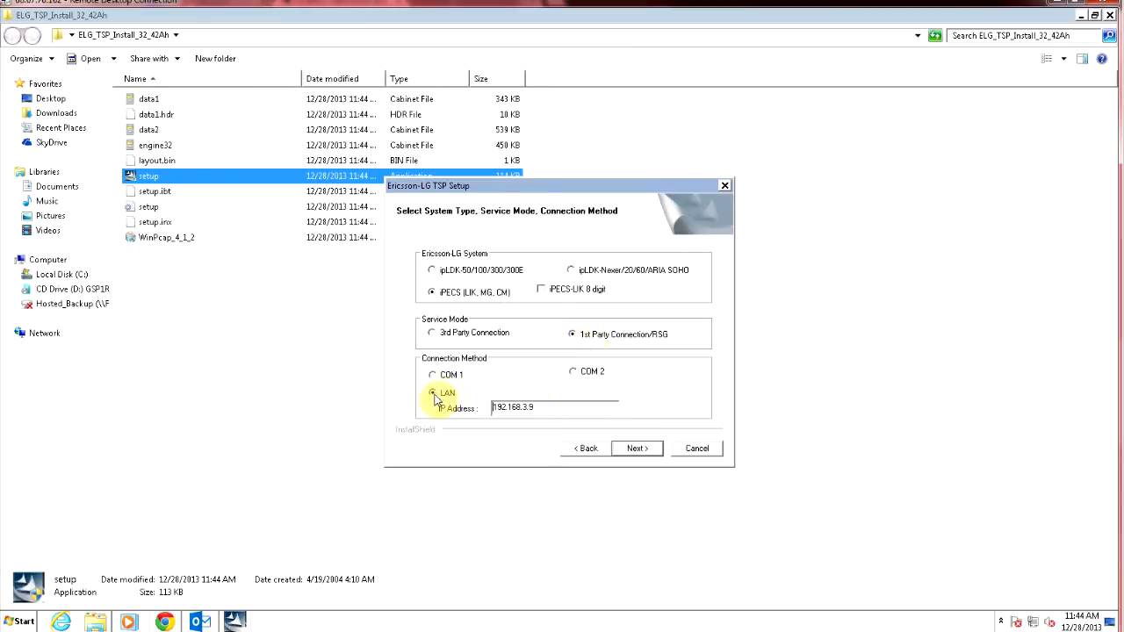
Keep iPECS with 1st Party Connection, choose LAN at 192.168.3.9, and continue
click(505, 409)
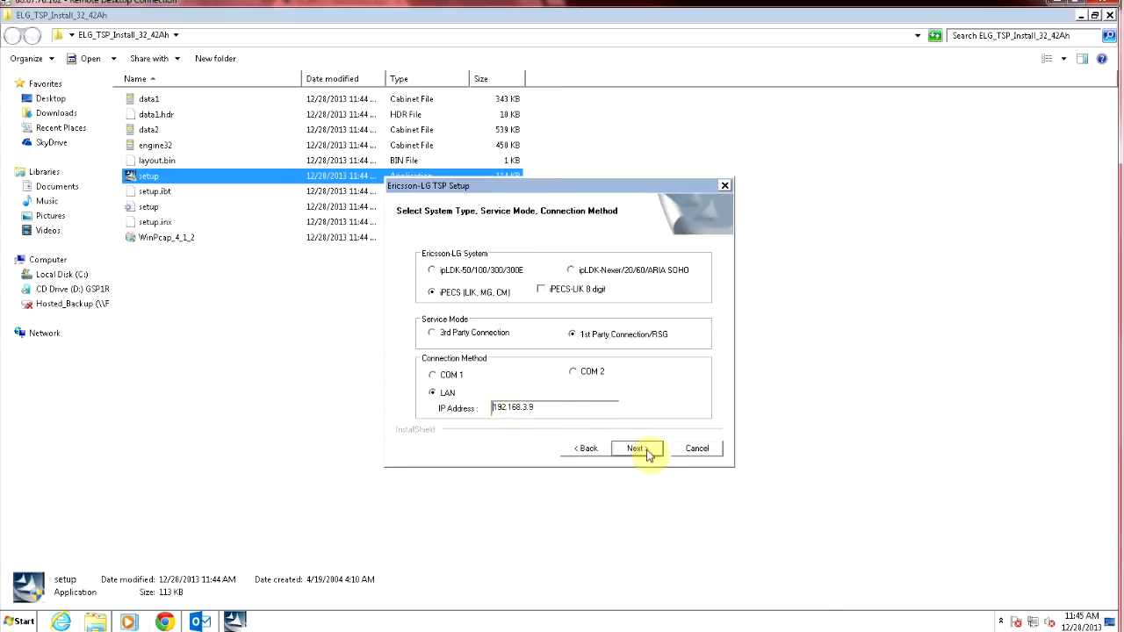
click(637, 449)
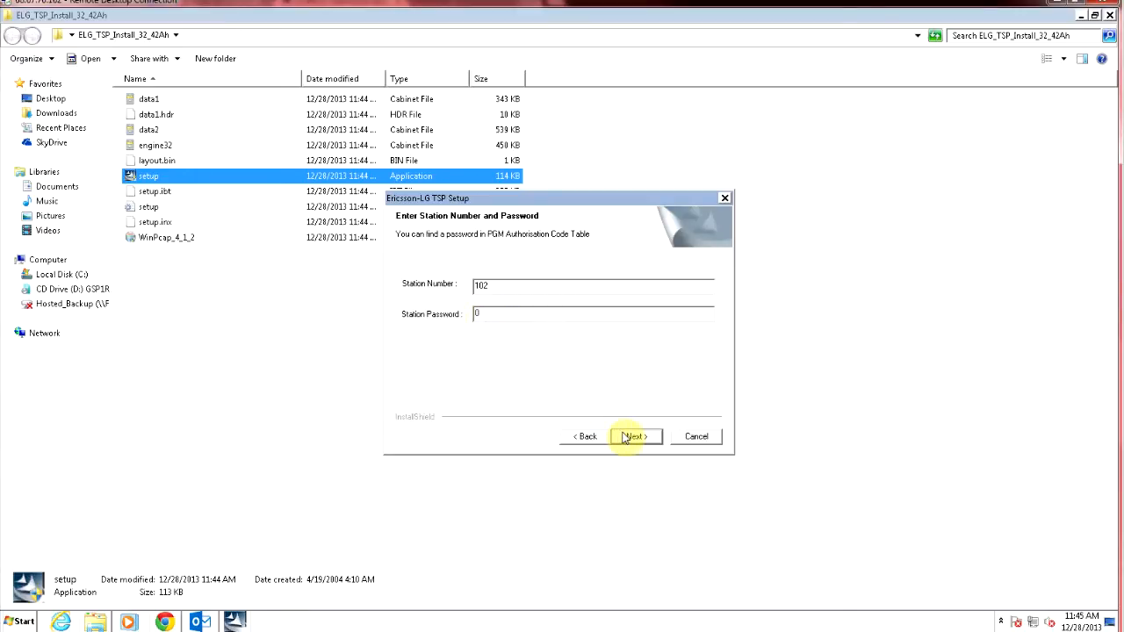
click(635, 436)
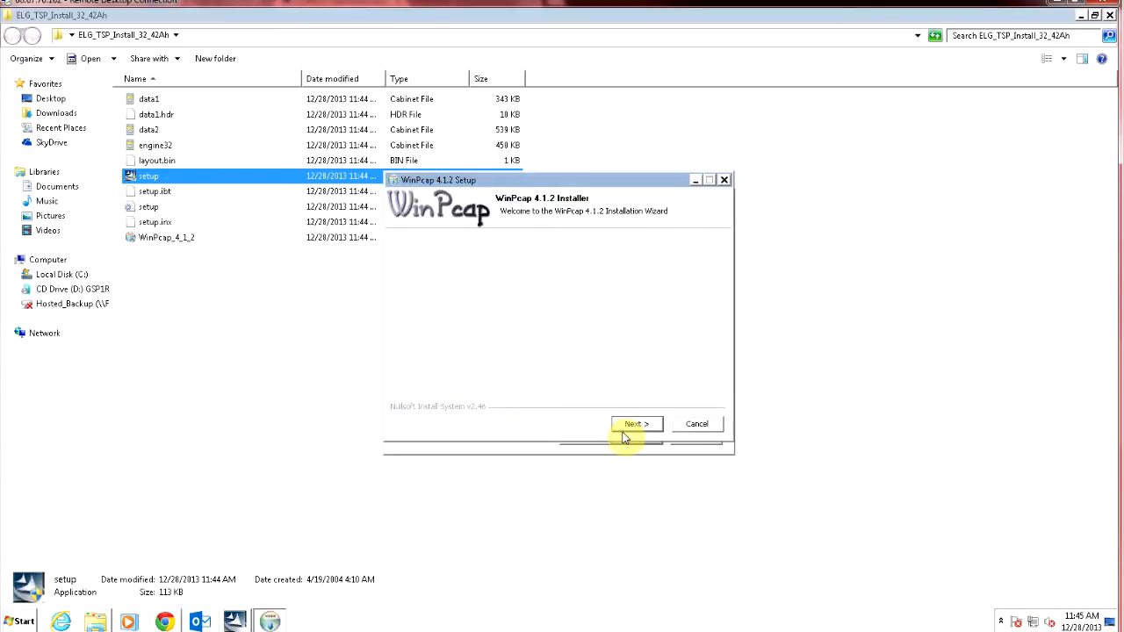
Install WinPcap 4.1.2, accepting the license and keeping the boot-time driver start
click(636, 424)
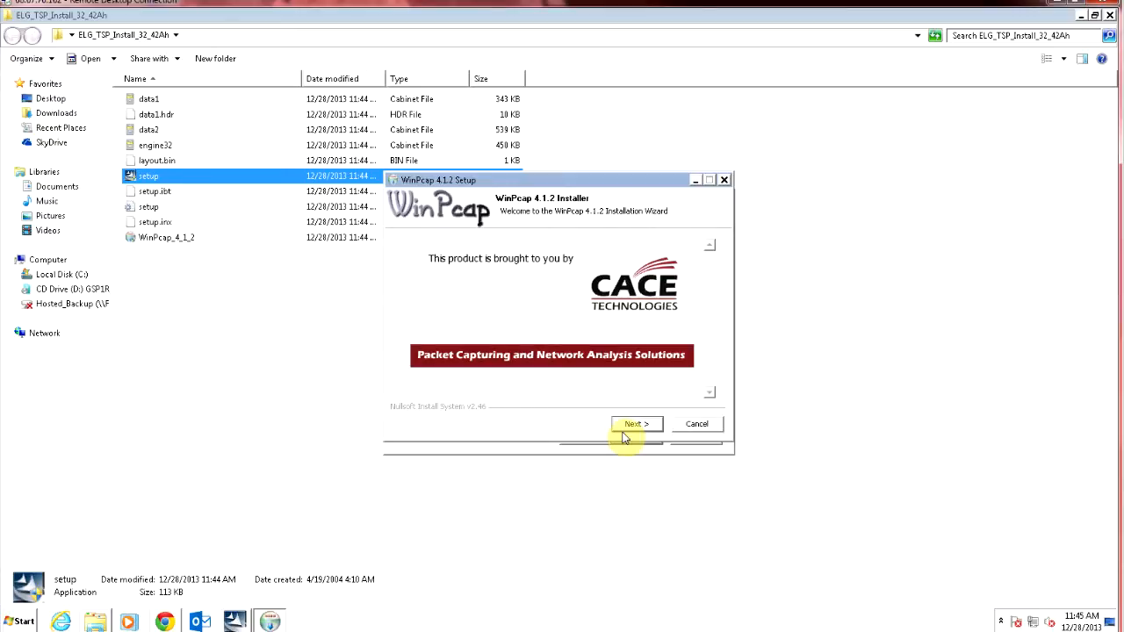
click(636, 425)
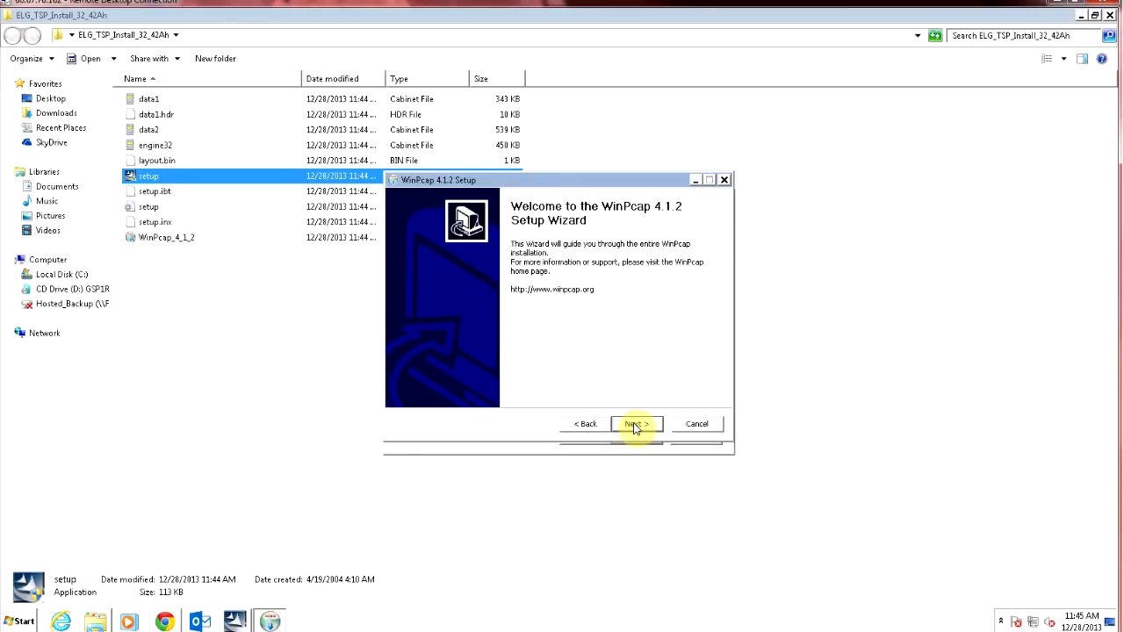
click(636, 423)
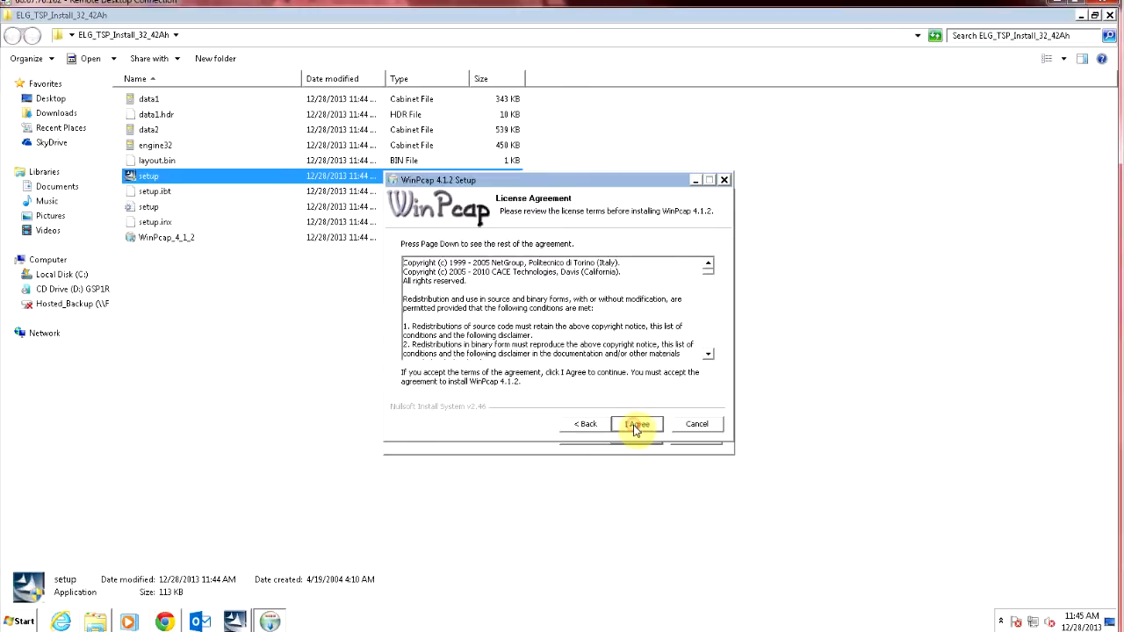
click(637, 424)
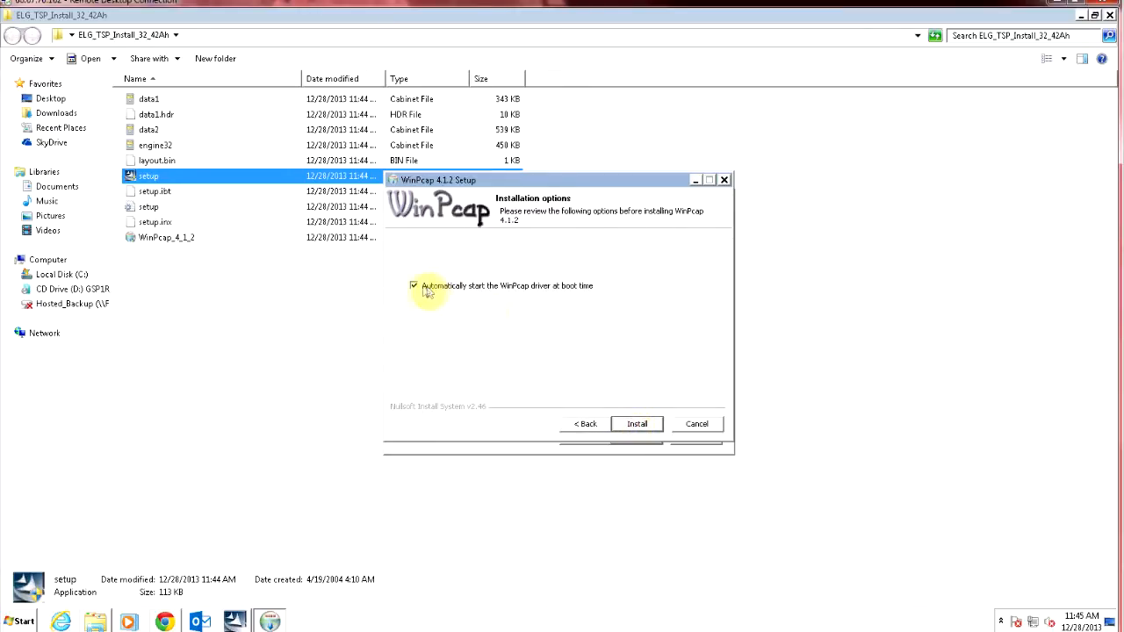
click(413, 286)
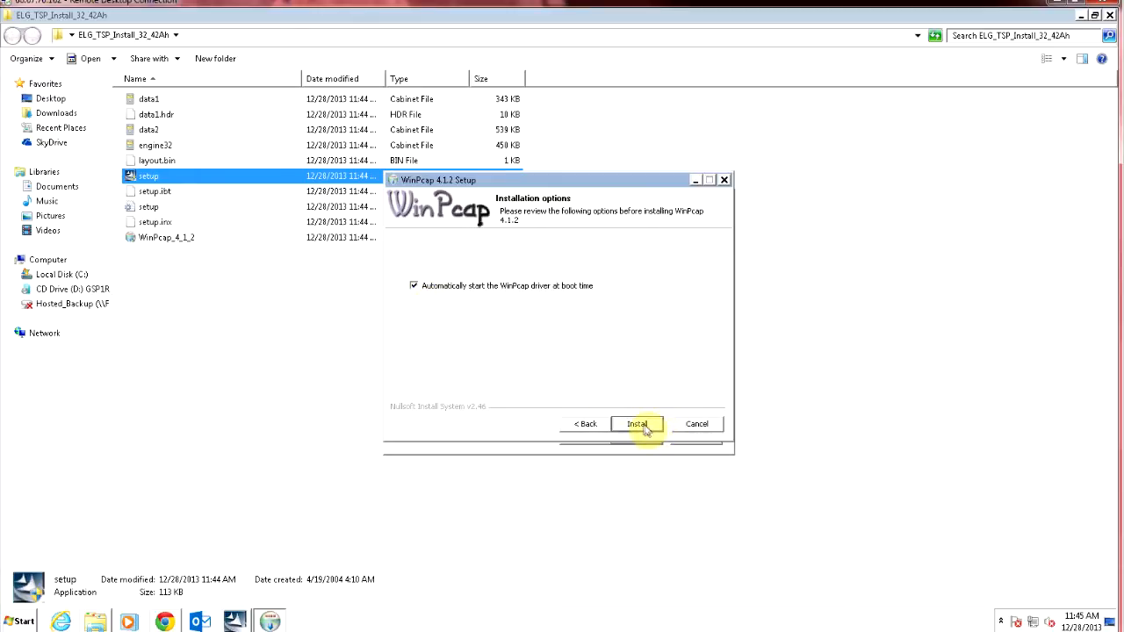
click(637, 425)
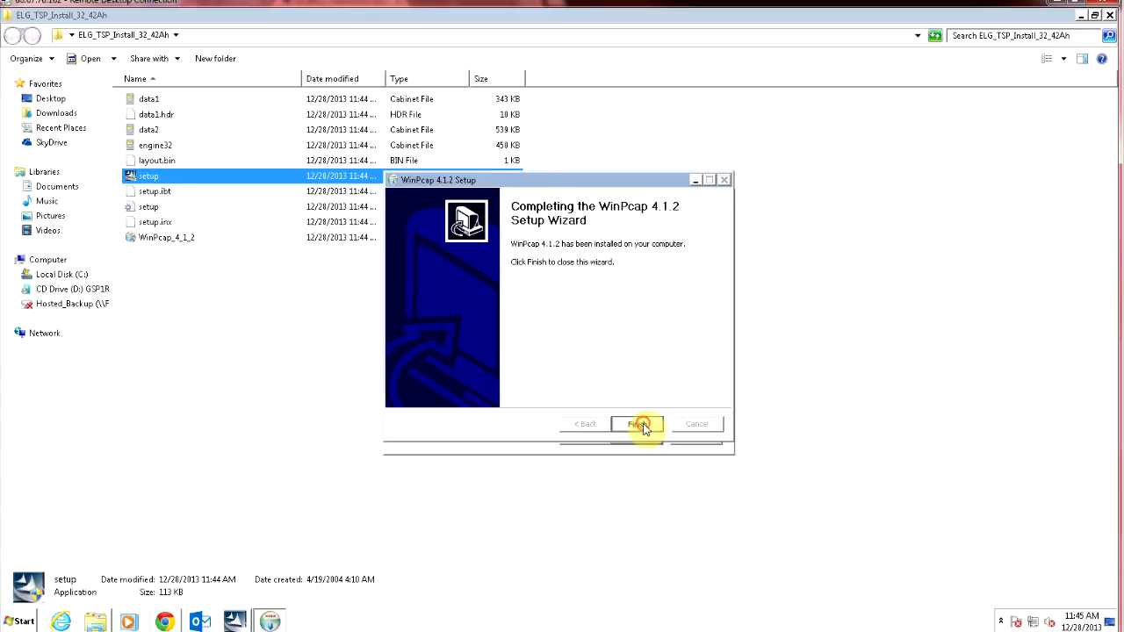
click(638, 425)
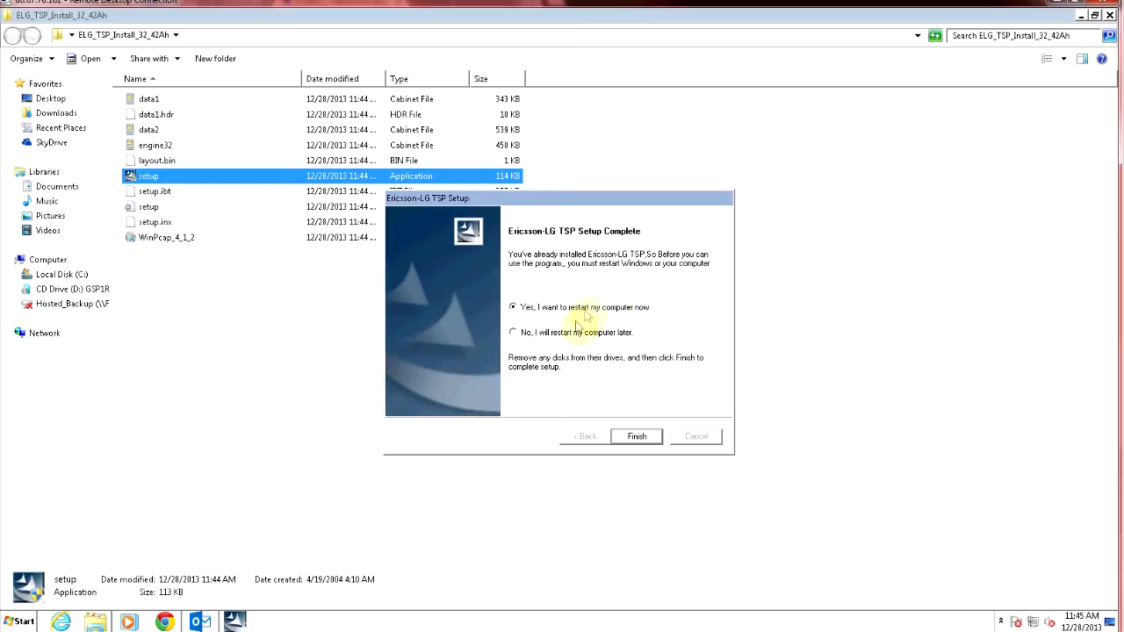
mouse_move(560, 339)
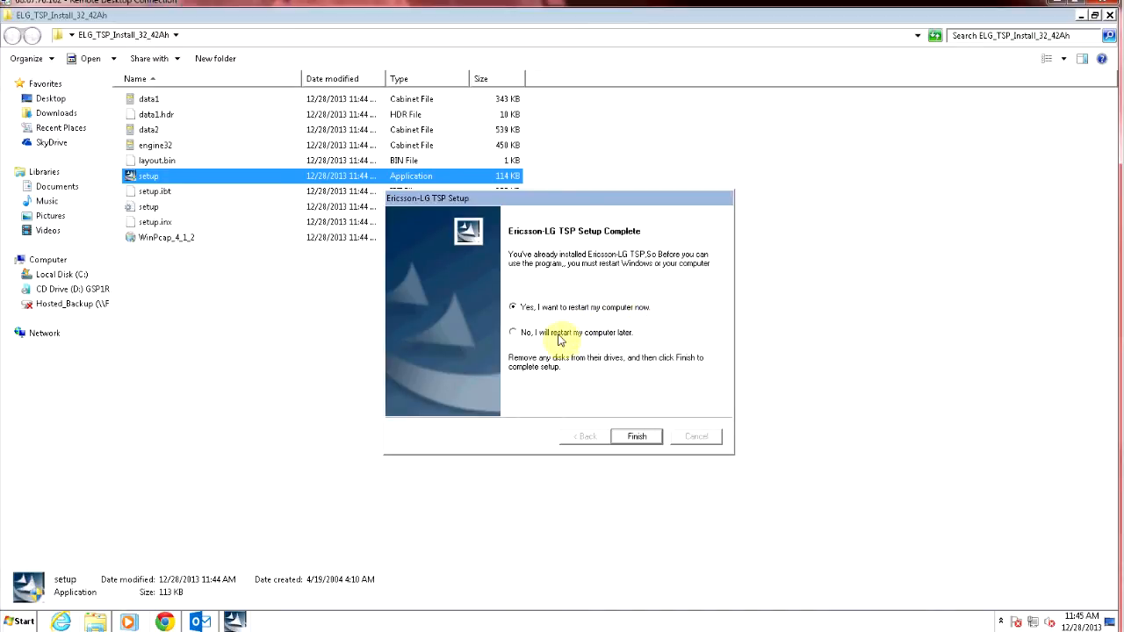
Choose 'No, I will restart my computer later' and finish the TSP setup
click(513, 333)
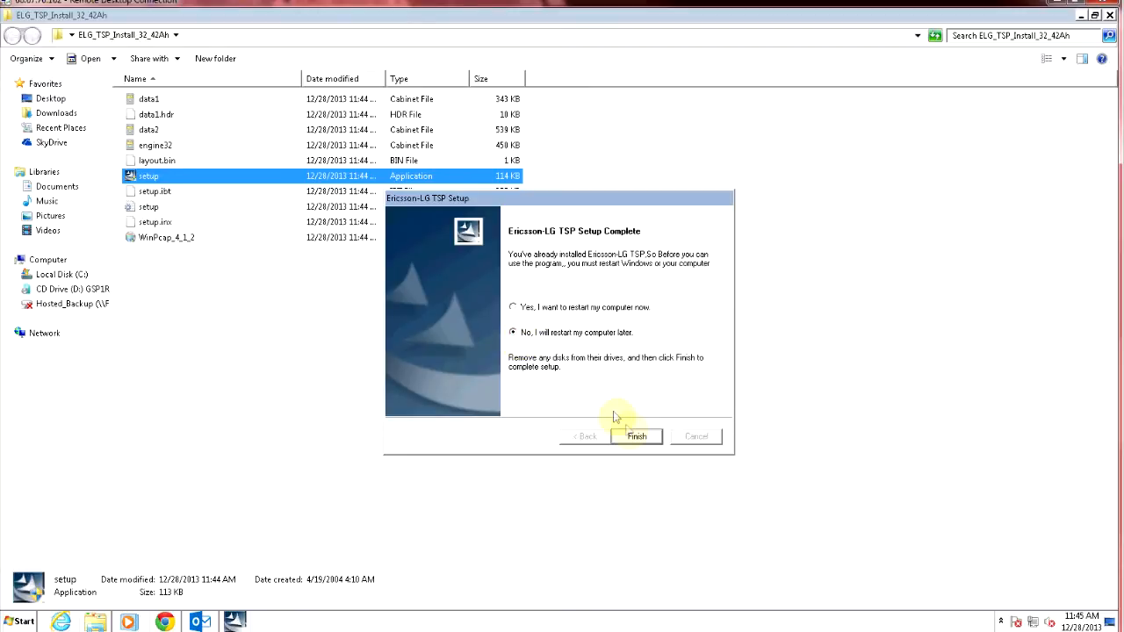
click(636, 436)
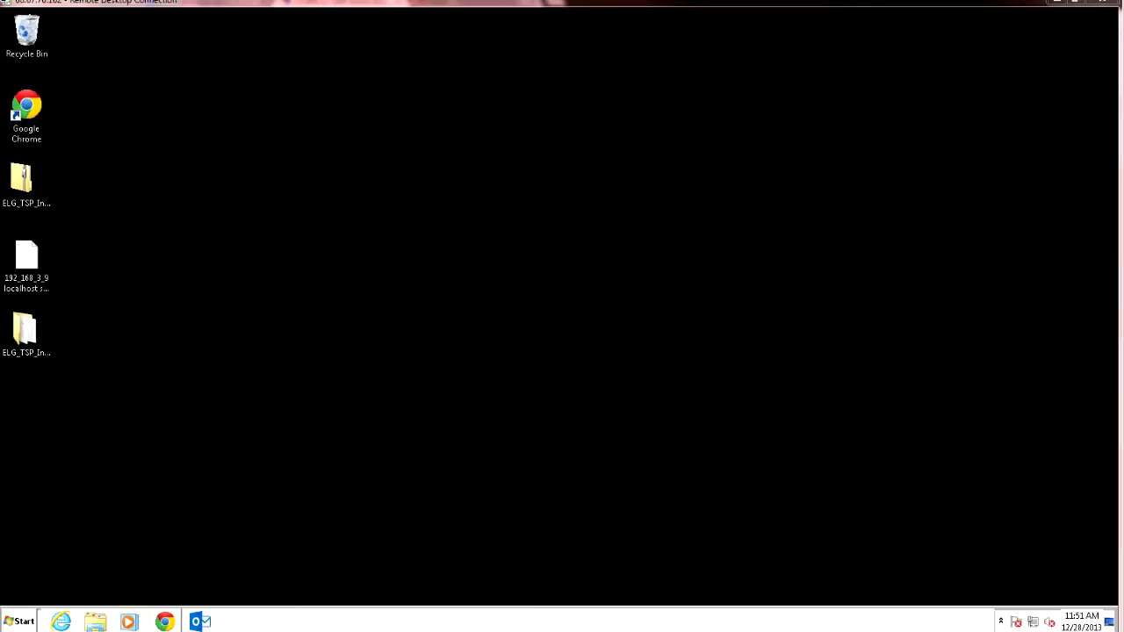
Open Control Panel from Start and search for 'phone and modem'
click(21, 622)
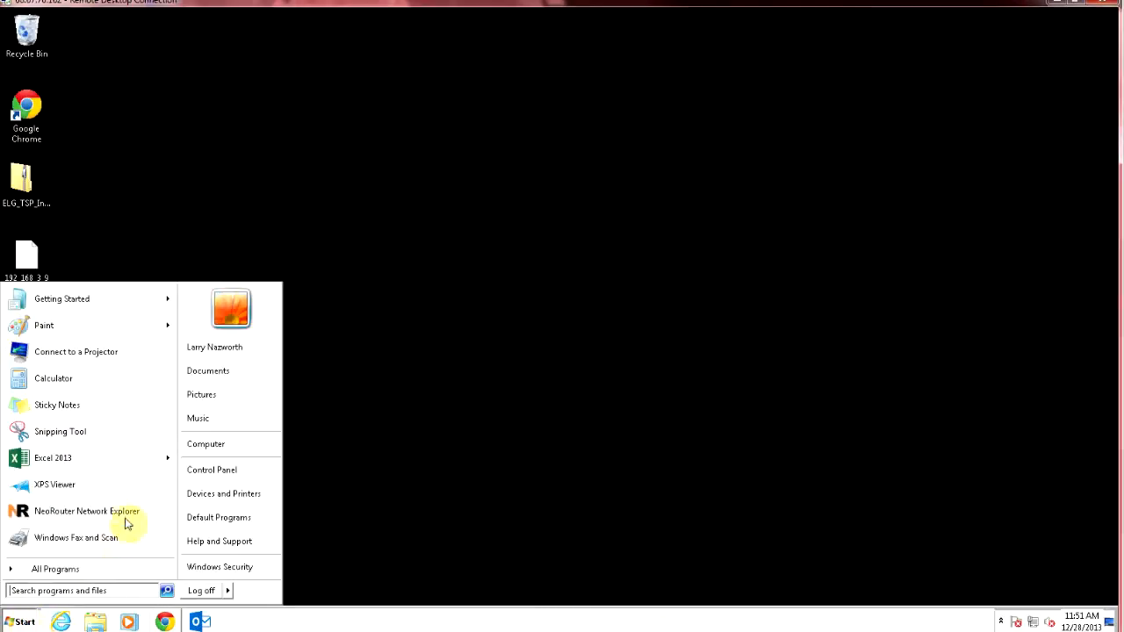
click(212, 470)
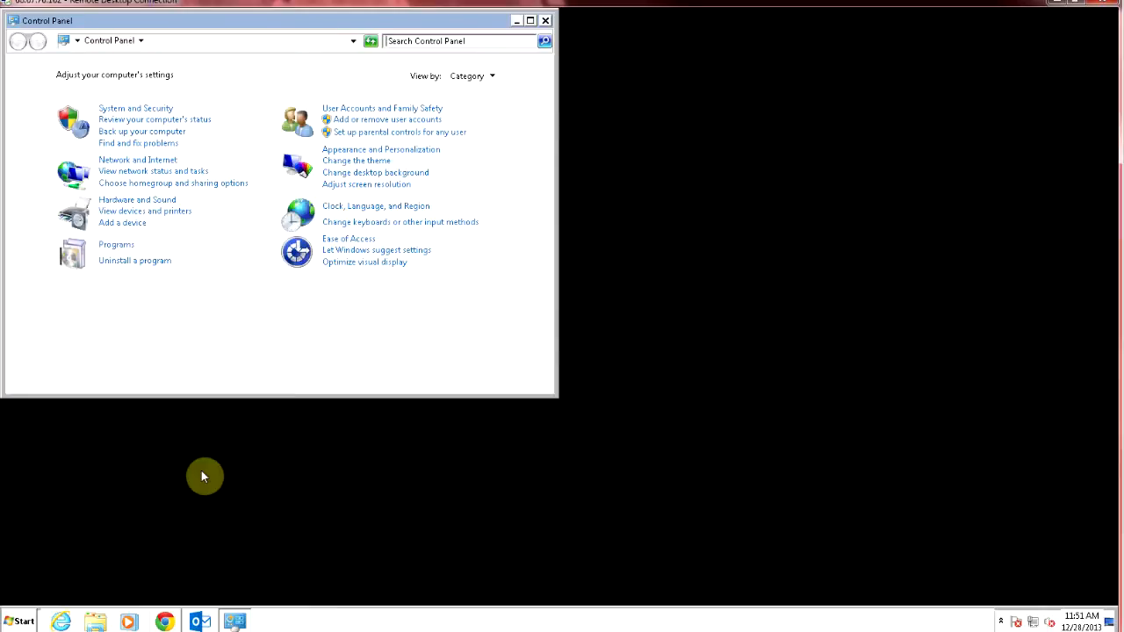
click(422, 40)
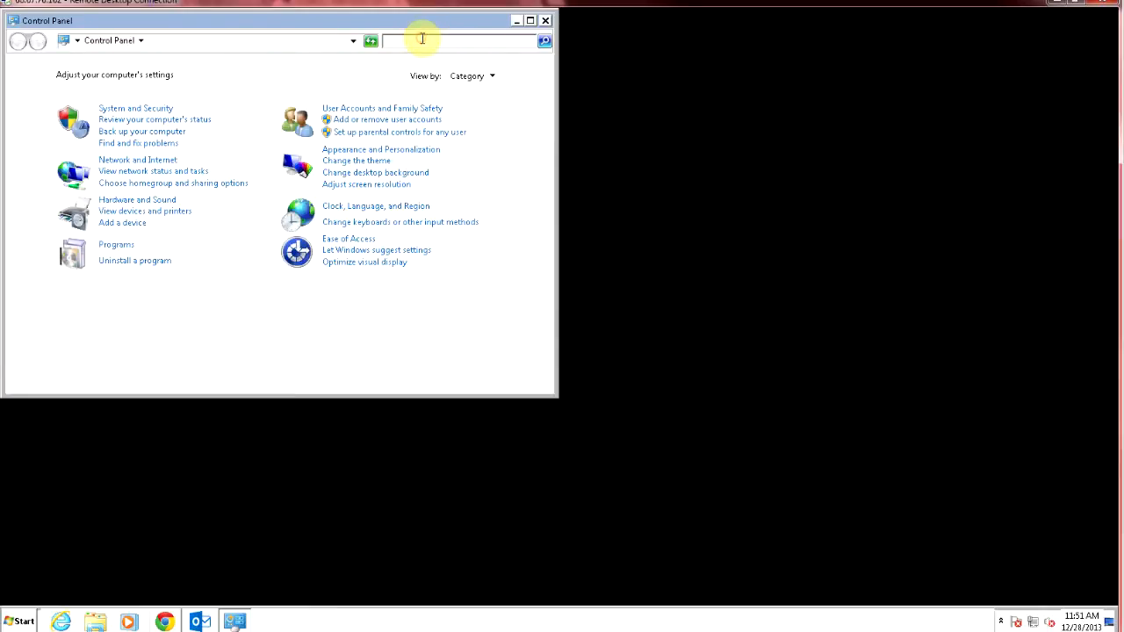
text(phone and)
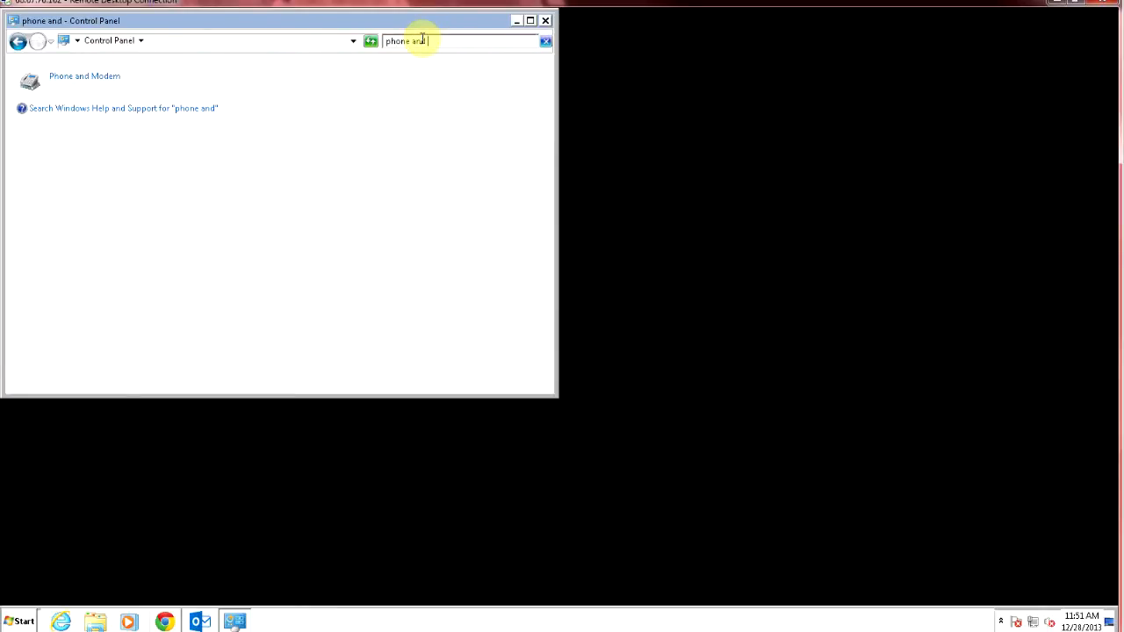
text(modem)
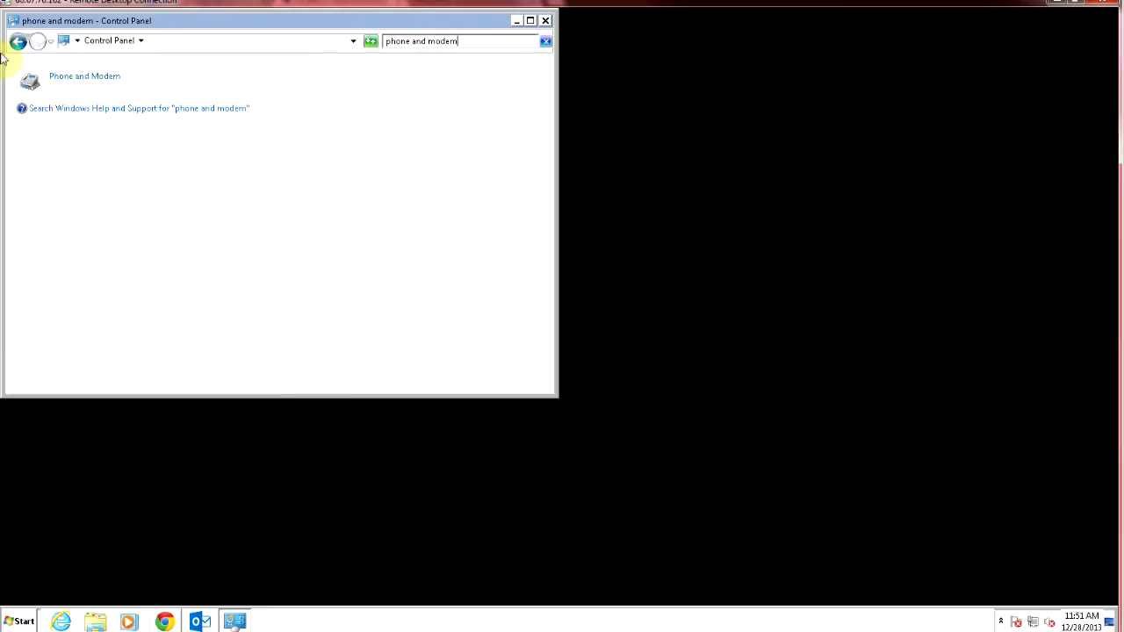
Open Phone and Modem and select the Ericsson-LG provider on the Advanced tab
double_click(82, 77)
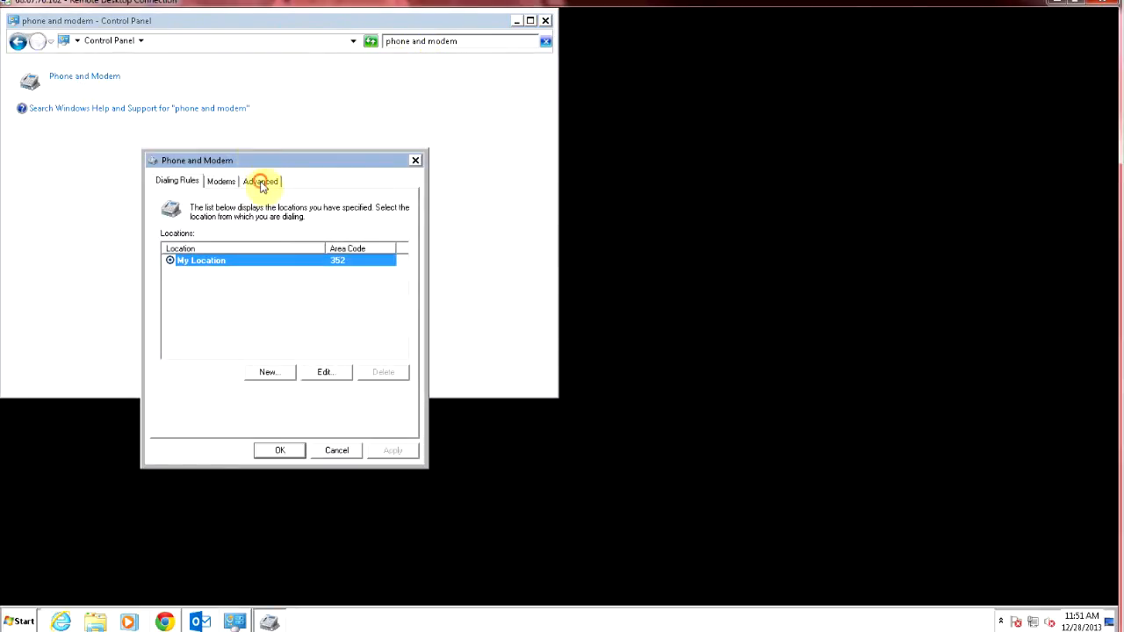
click(260, 181)
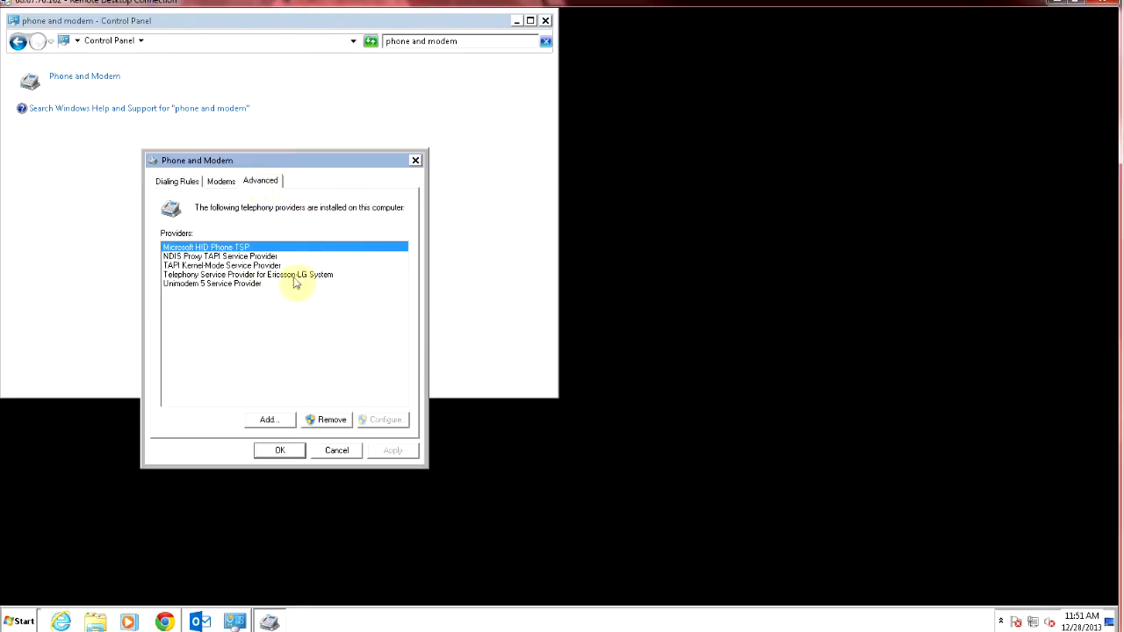
mouse_move(274, 282)
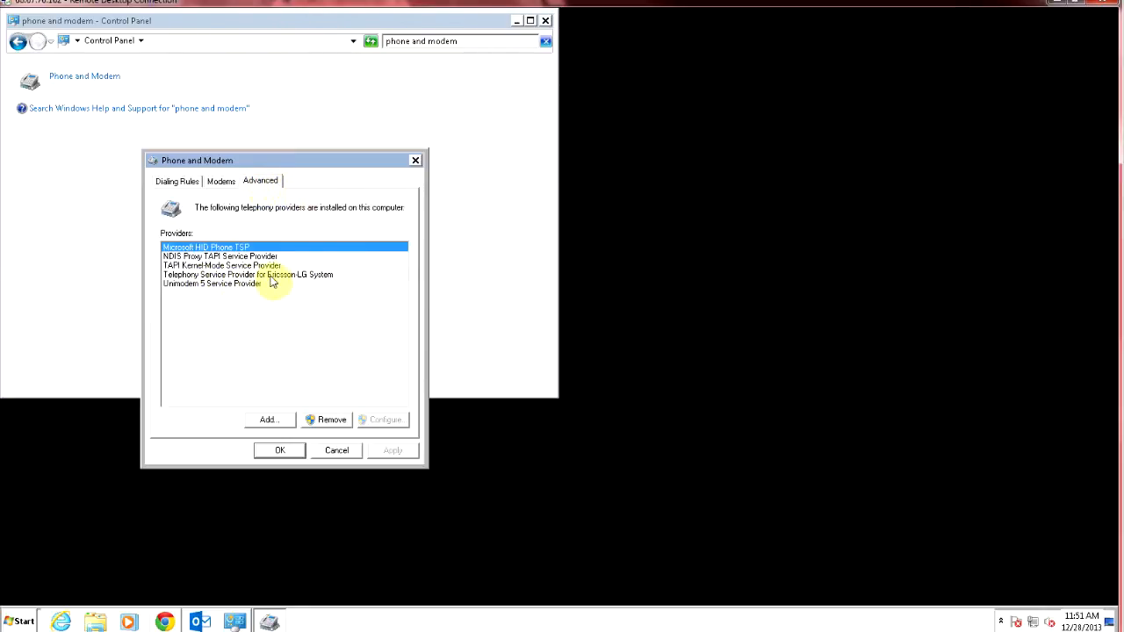
click(248, 274)
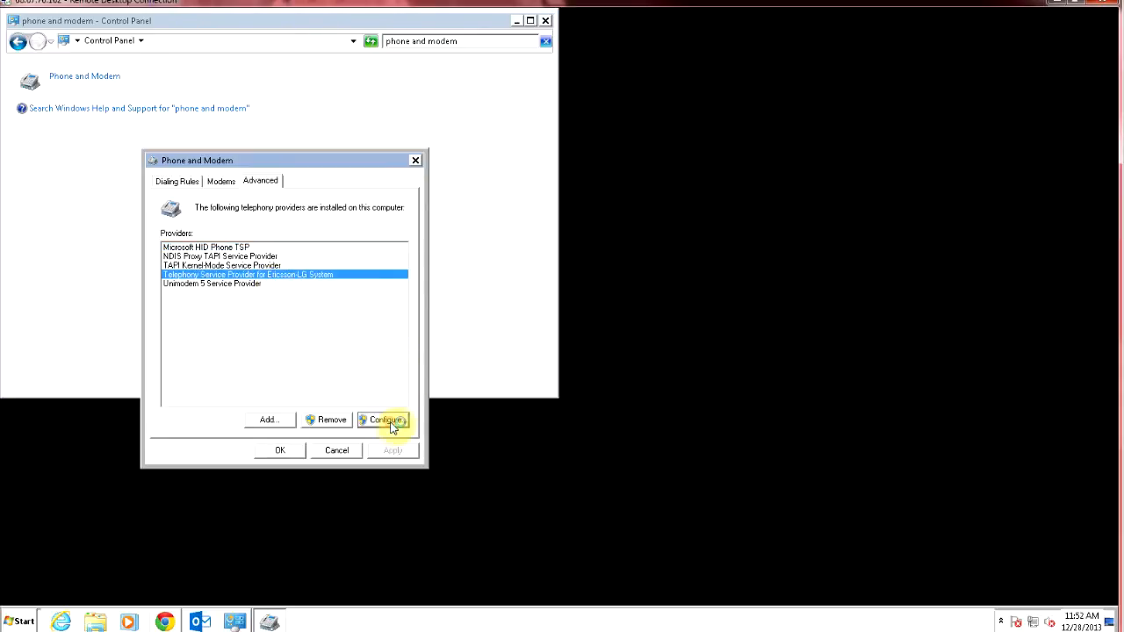
Configure the Ericsson-LG provider for iPECS over LAN at 192.168.3.9, then close Phone and Modem
click(384, 420)
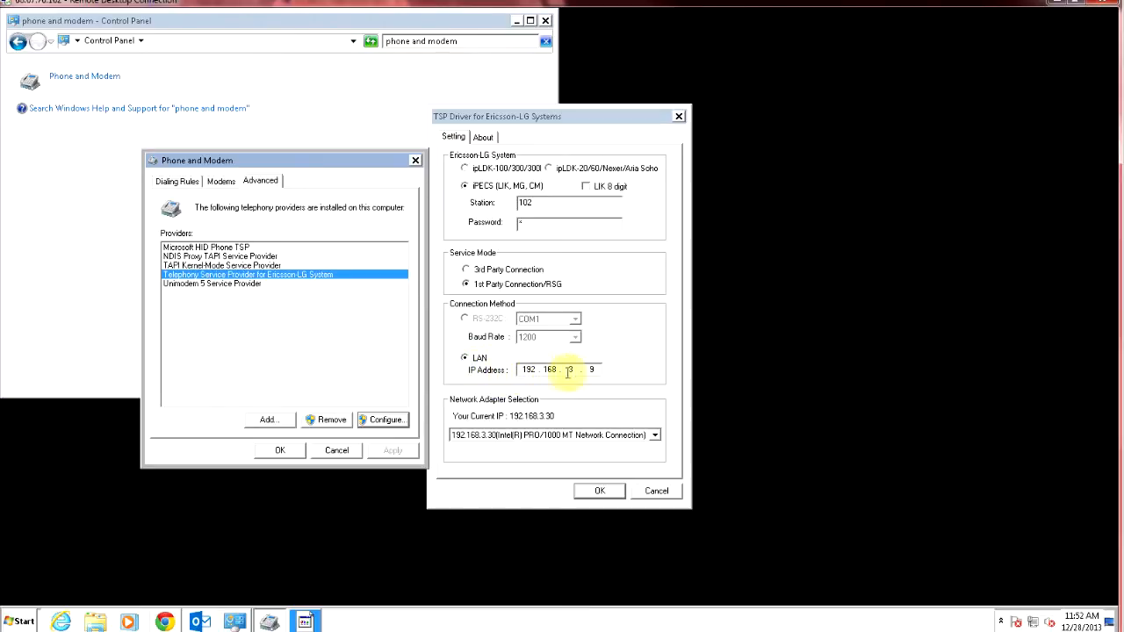
mouse_move(583, 387)
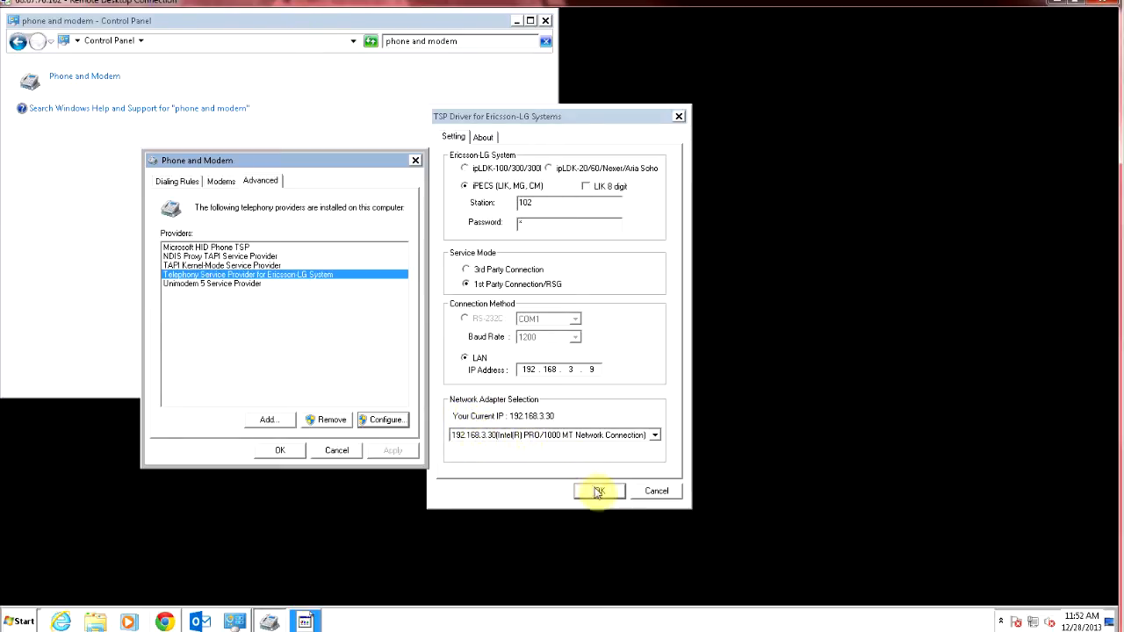
click(599, 491)
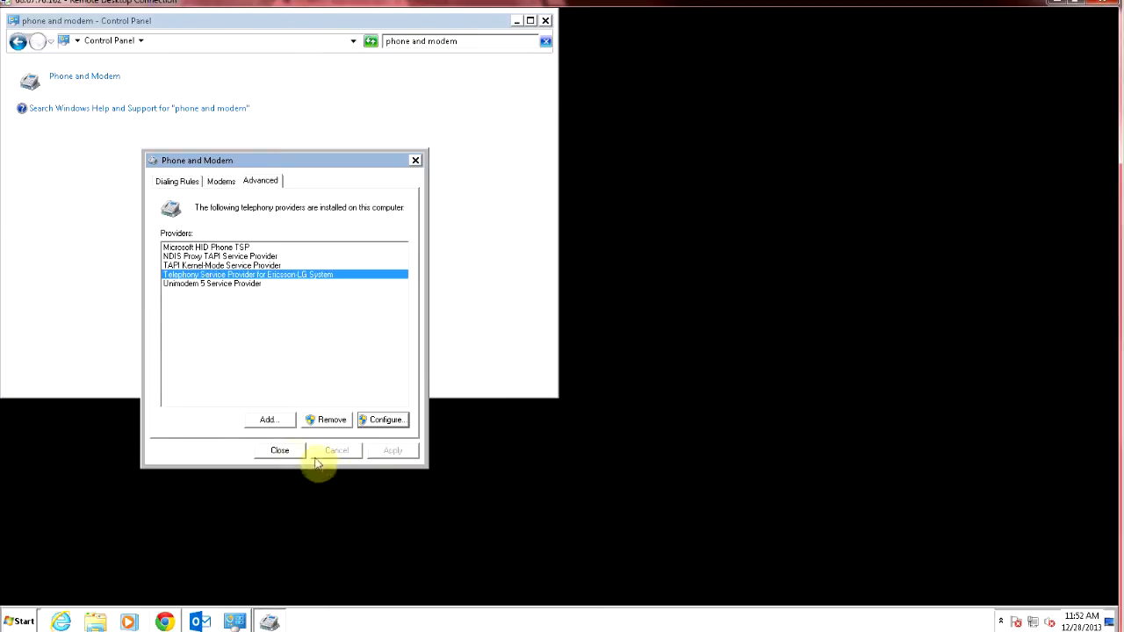
click(279, 451)
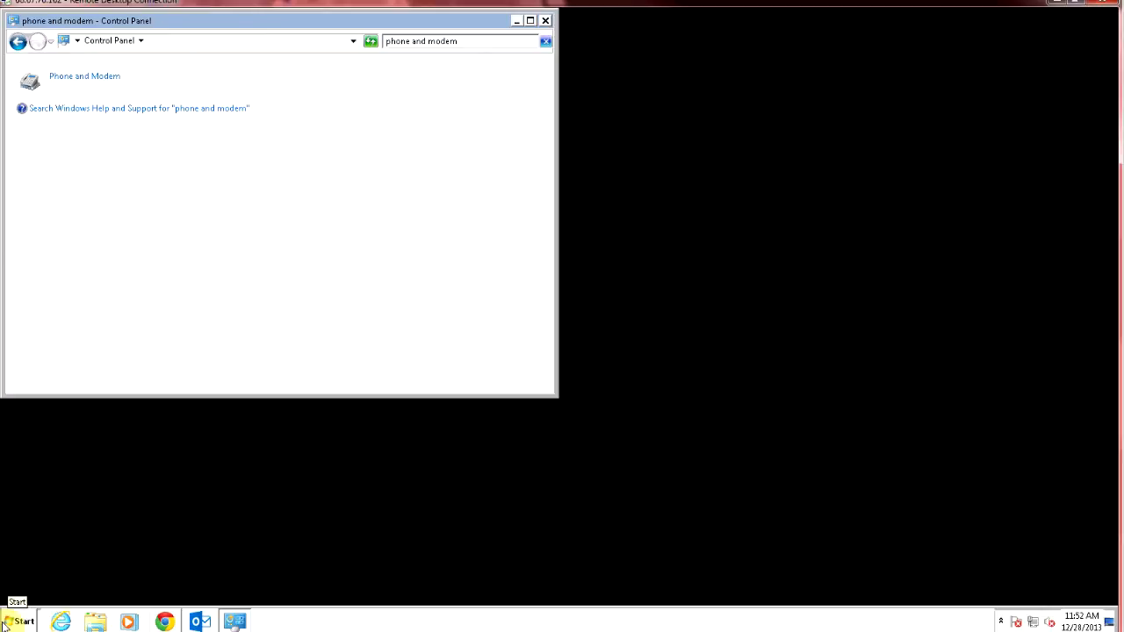
Restart from the Start menu, then launch Outlook from the taskbar
click(23, 621)
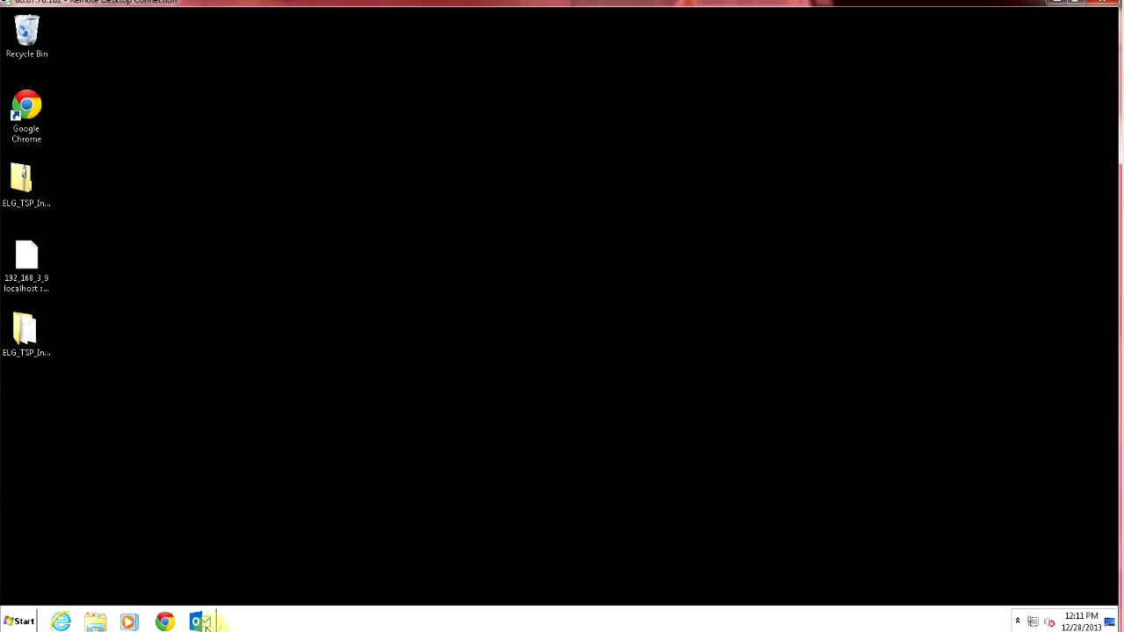
click(200, 620)
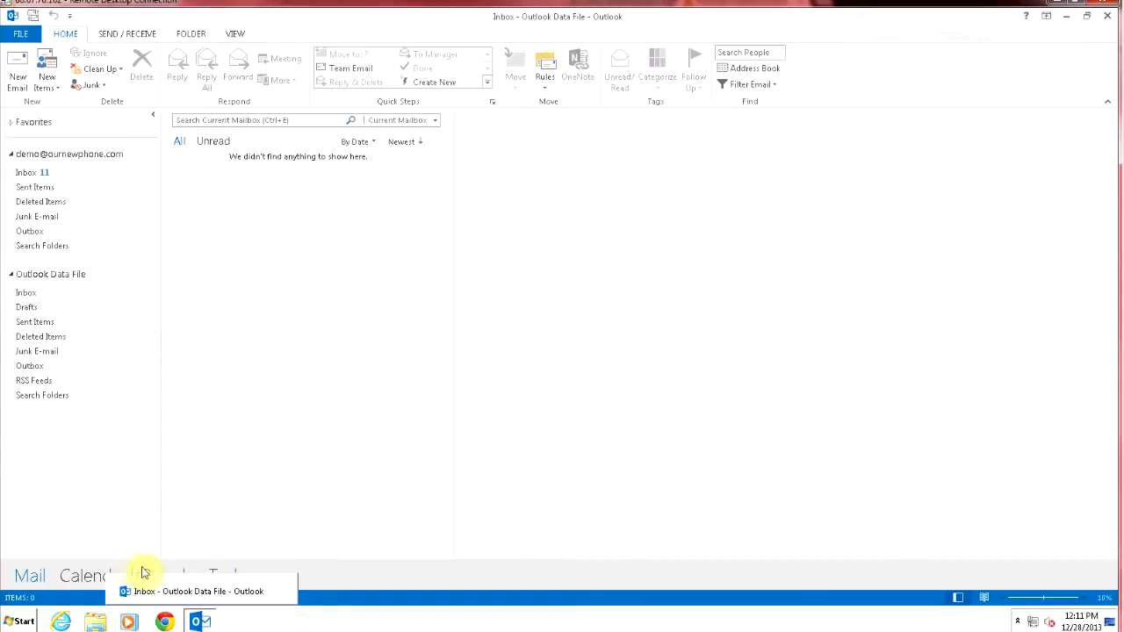
click(168, 576)
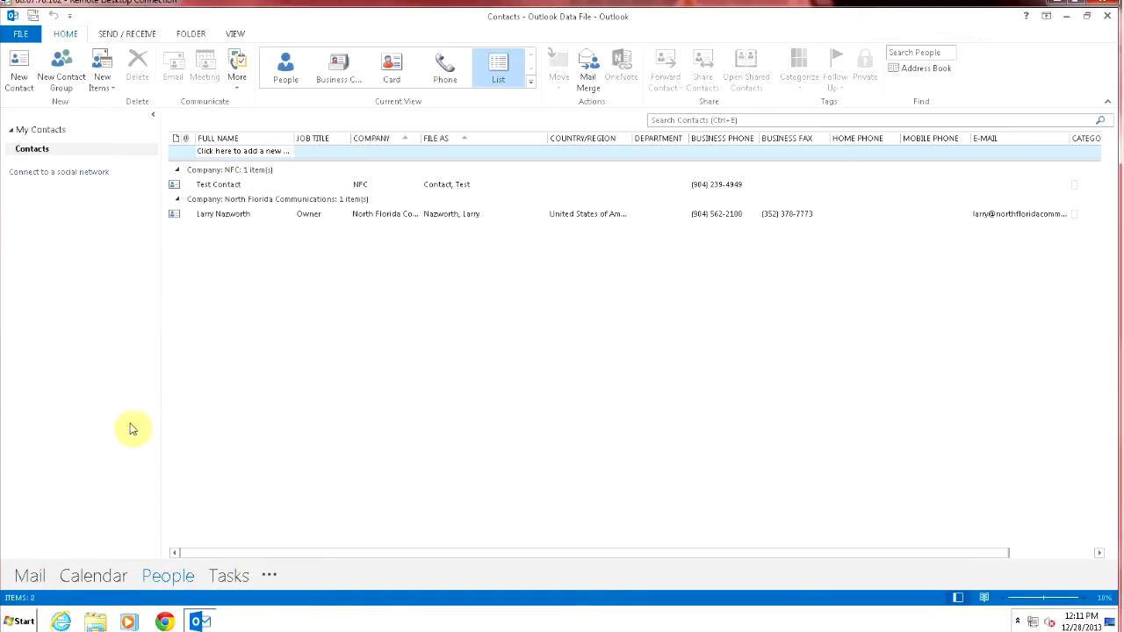
click(223, 213)
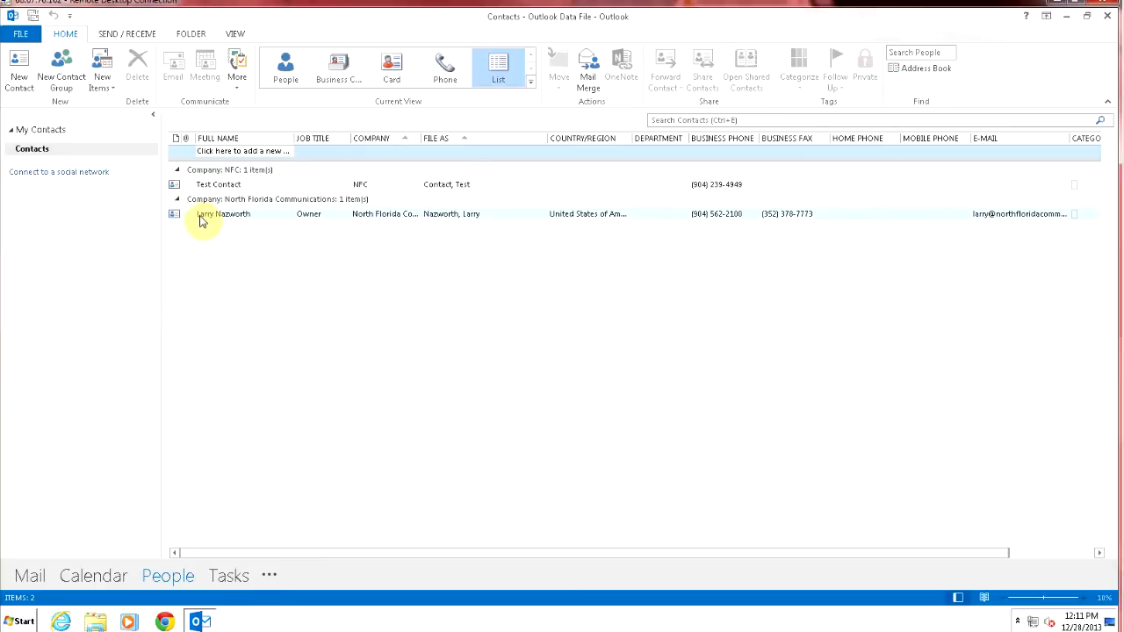
click(222, 214)
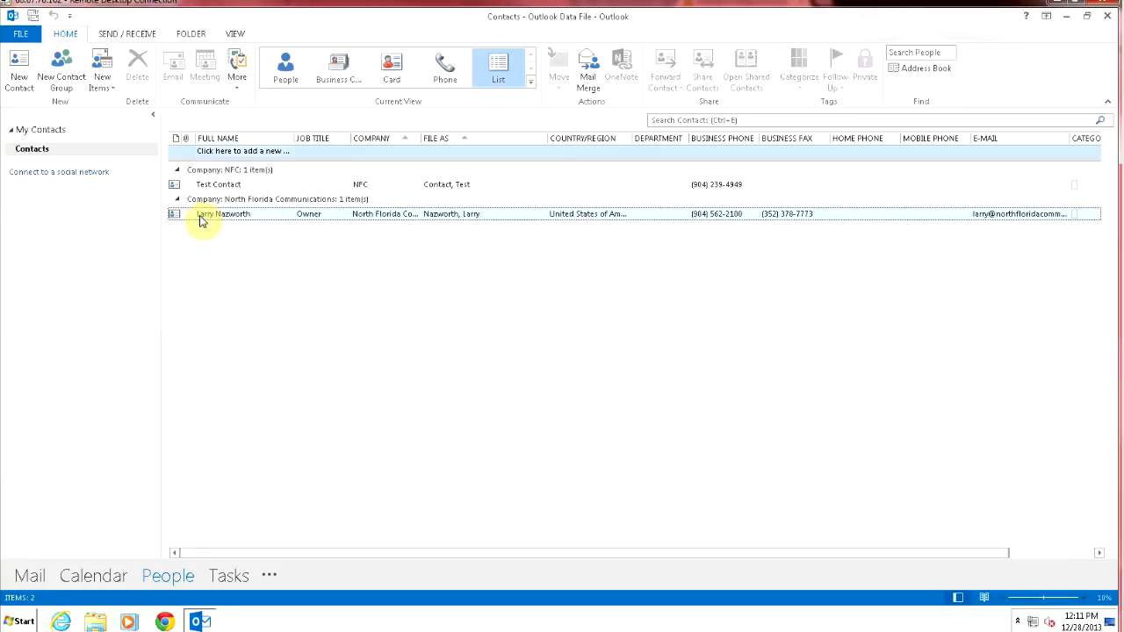
right_click(224, 214)
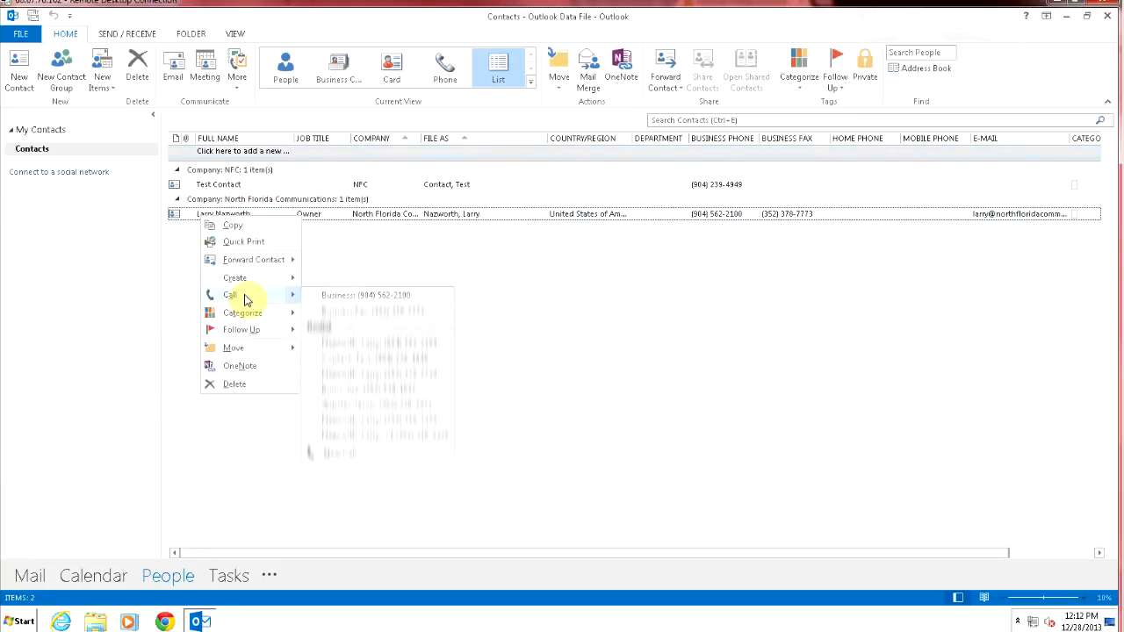
mouse_move(351, 299)
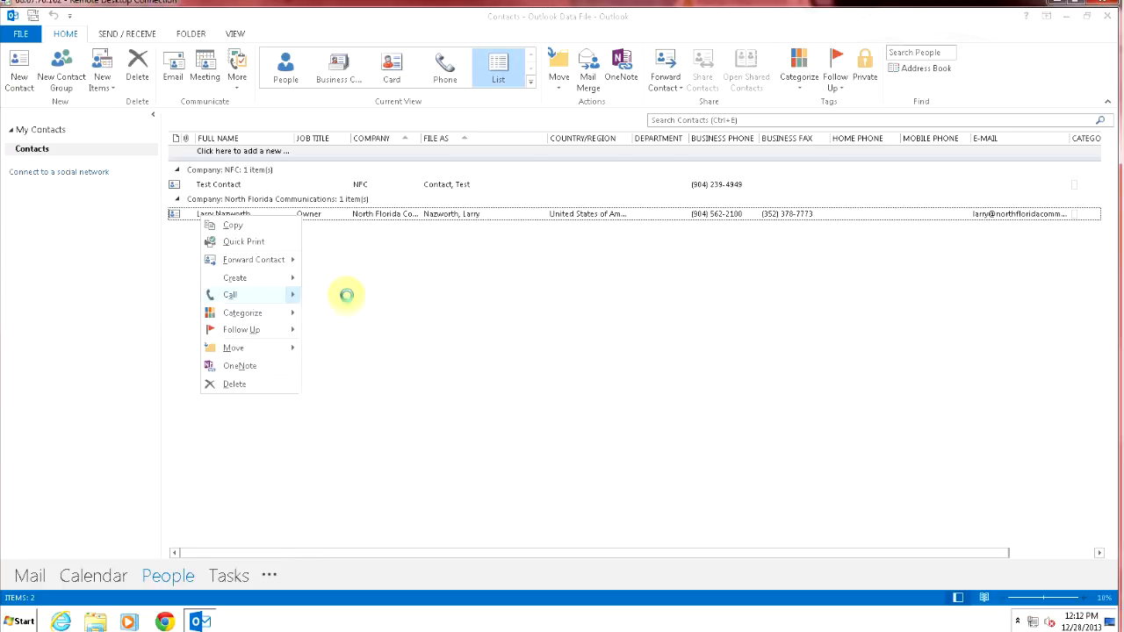
click(230, 294)
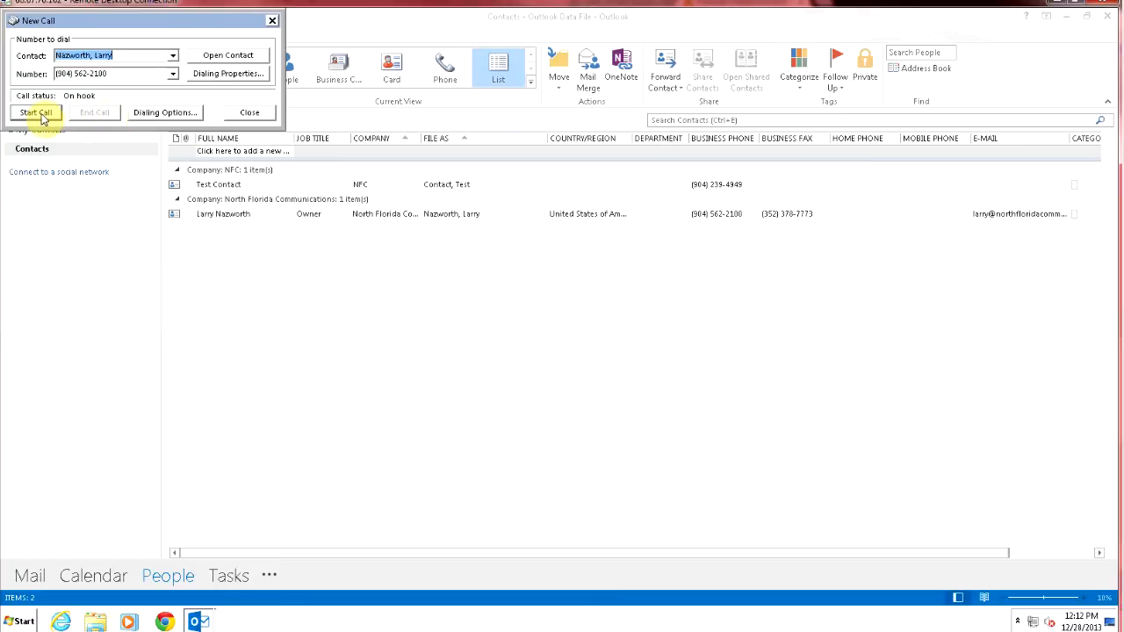
click(36, 114)
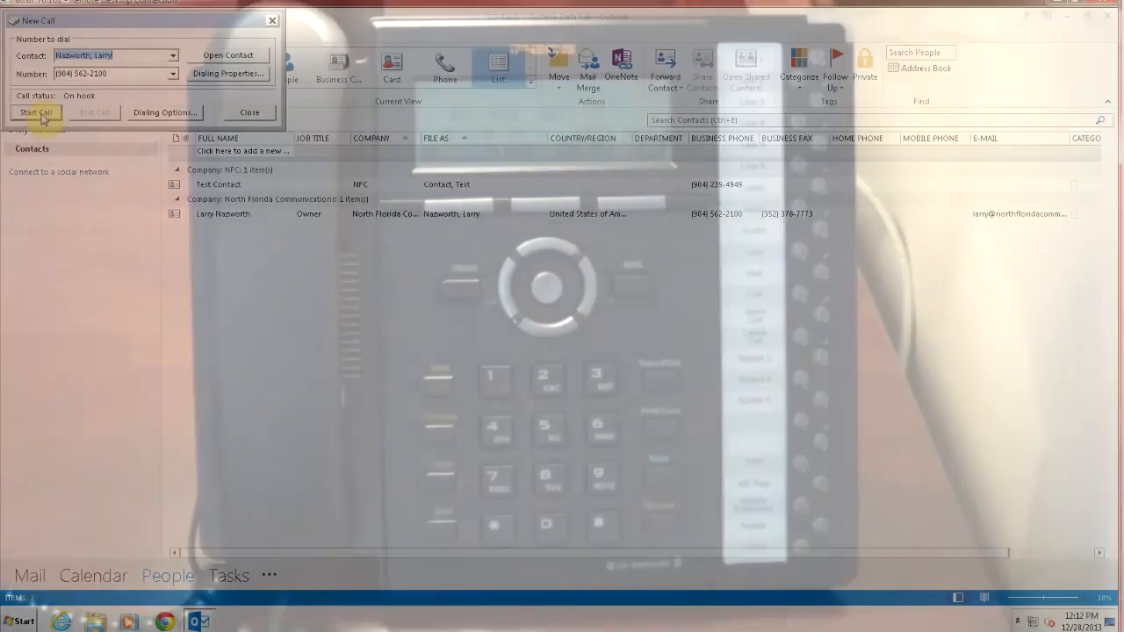